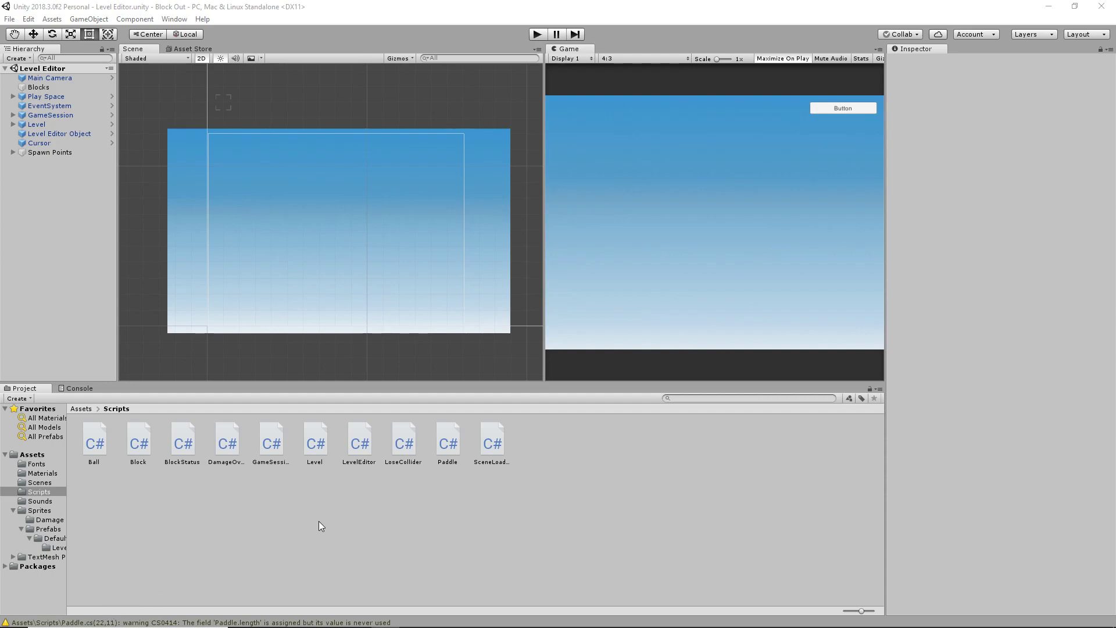
{"action": "mouse_move", "coordinate": [339, 524]}
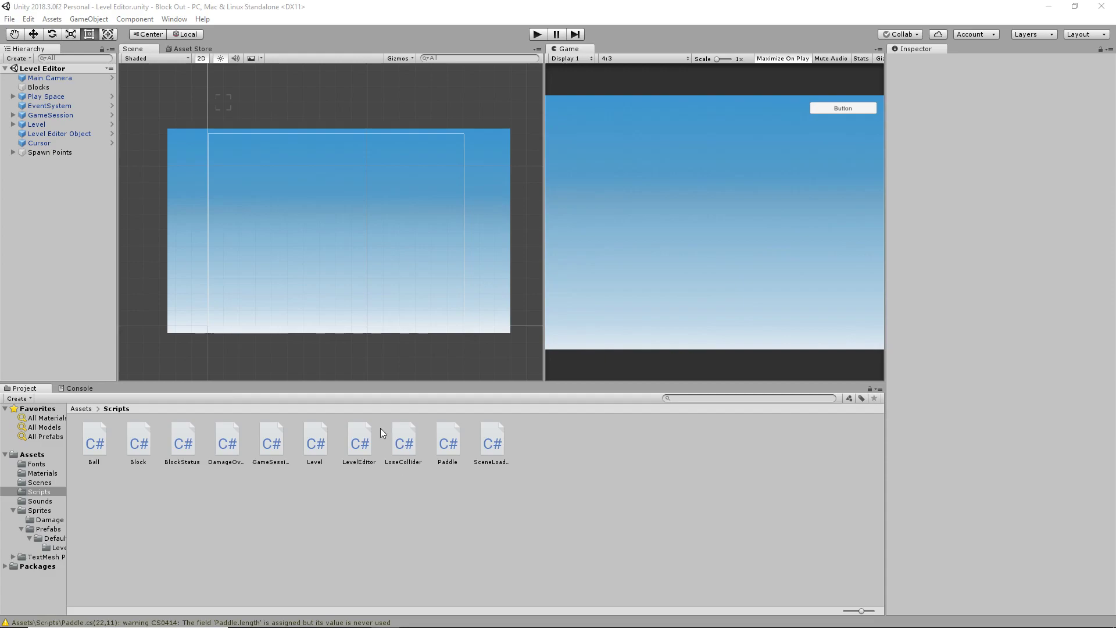
{"action": "mouse_move", "coordinate": [520, 266]}
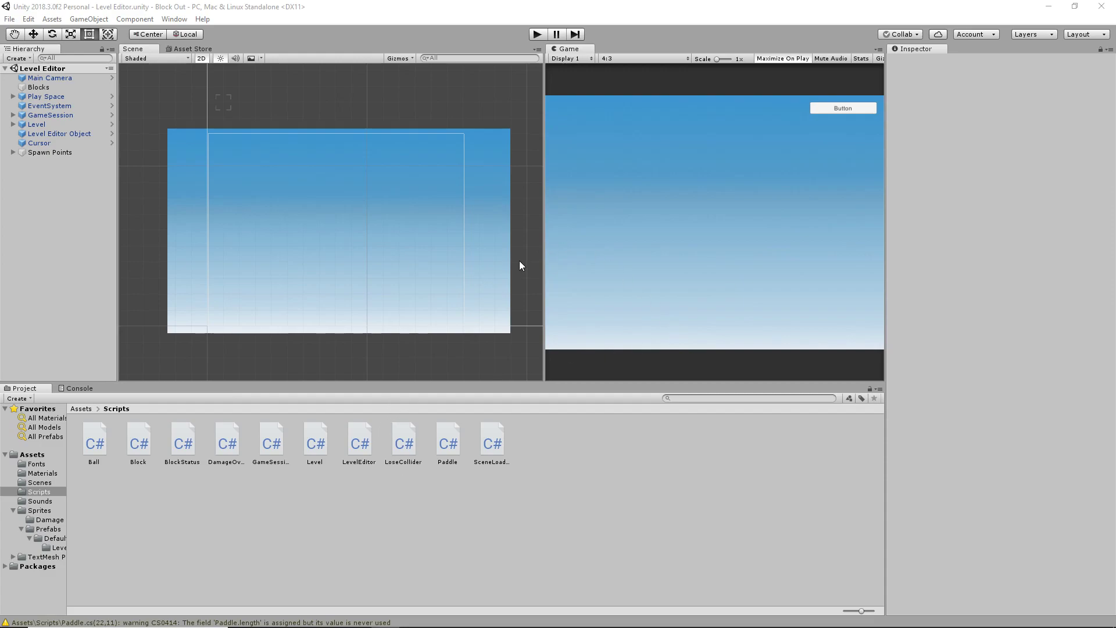
{"action": "mouse_move", "coordinate": [380, 222]}
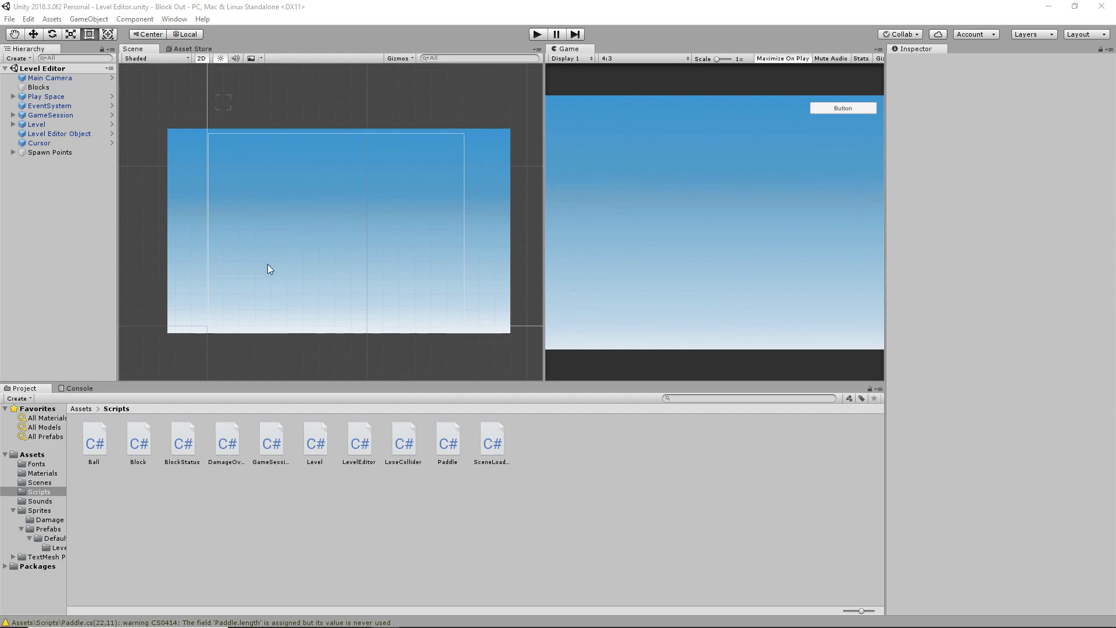
{"action": "mouse_move", "coordinate": [282, 220]}
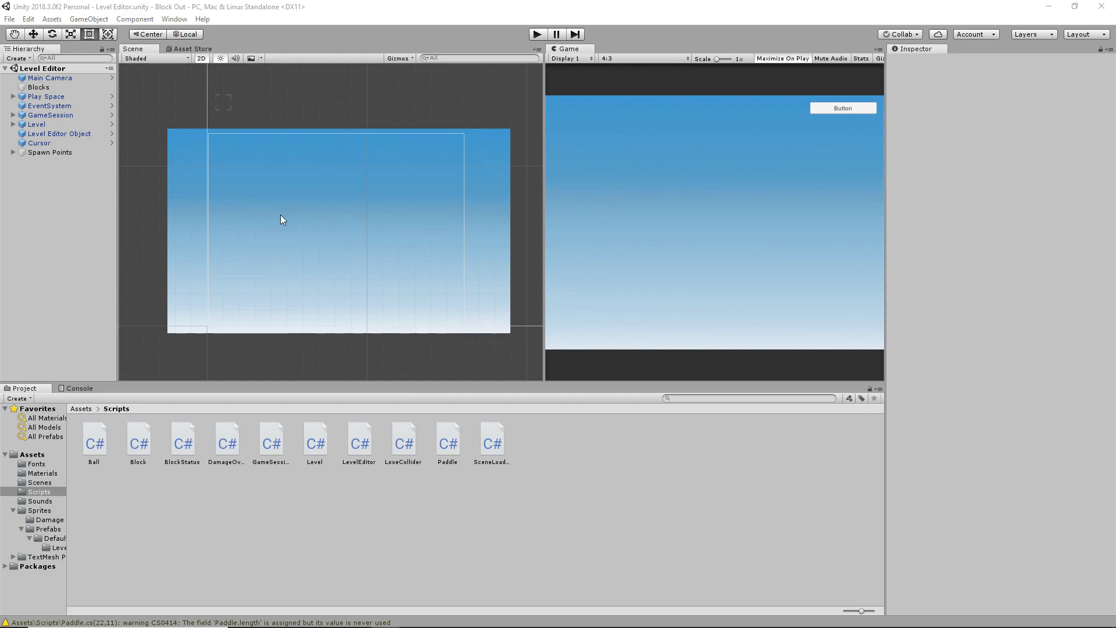
{"action": "mouse_move", "coordinate": [257, 262]}
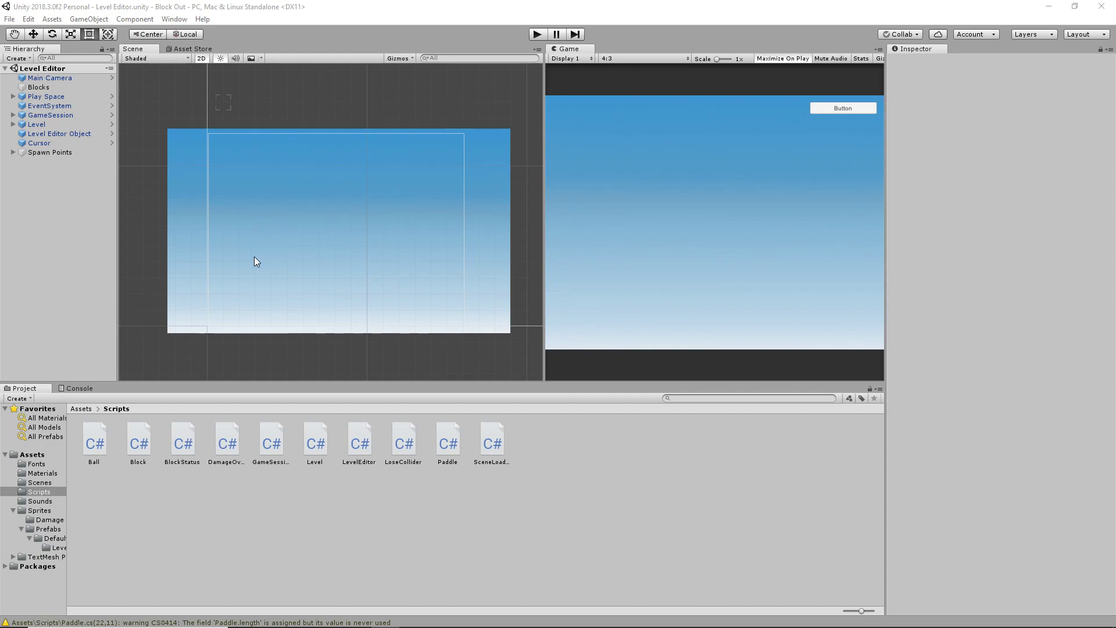
{"action": "mouse_move", "coordinate": [279, 168]}
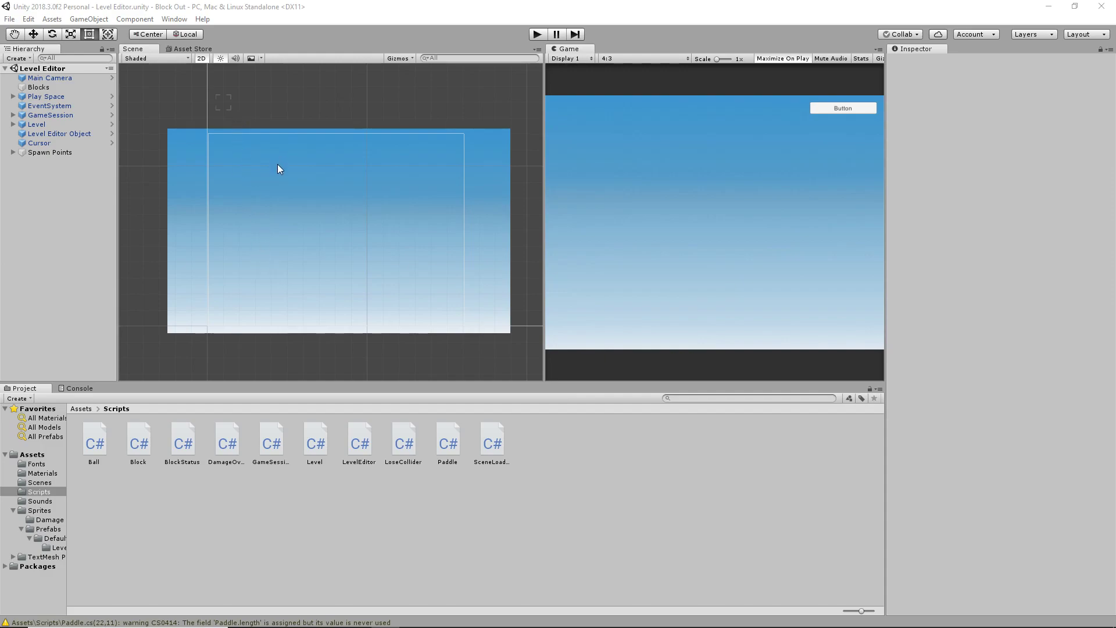
{"action": "mouse_move", "coordinate": [265, 189]}
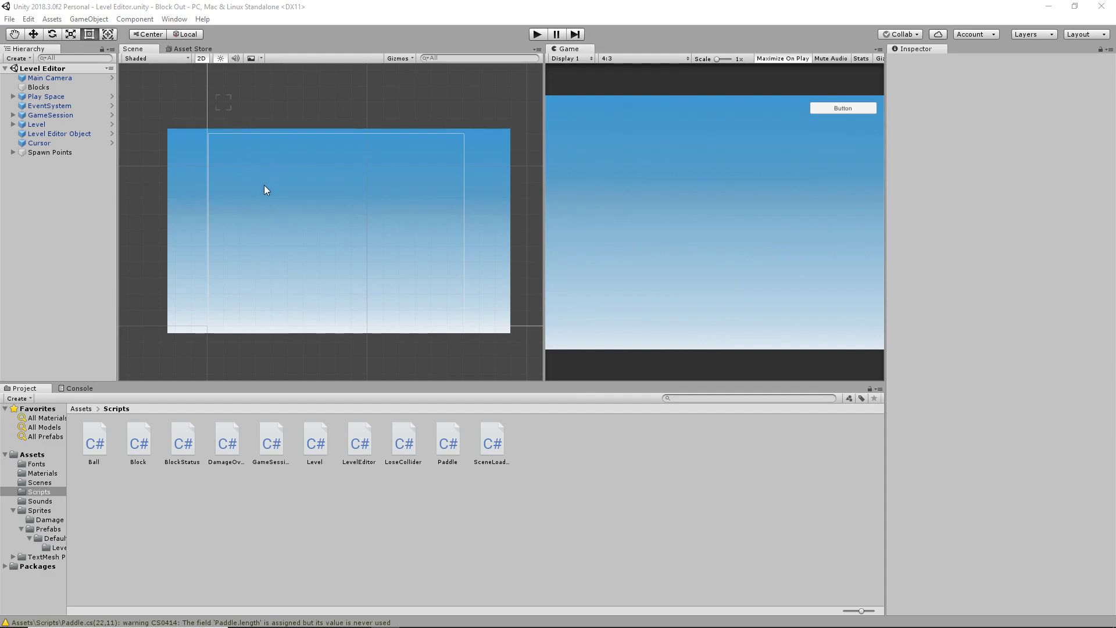
{"action": "mouse_move", "coordinate": [257, 234]}
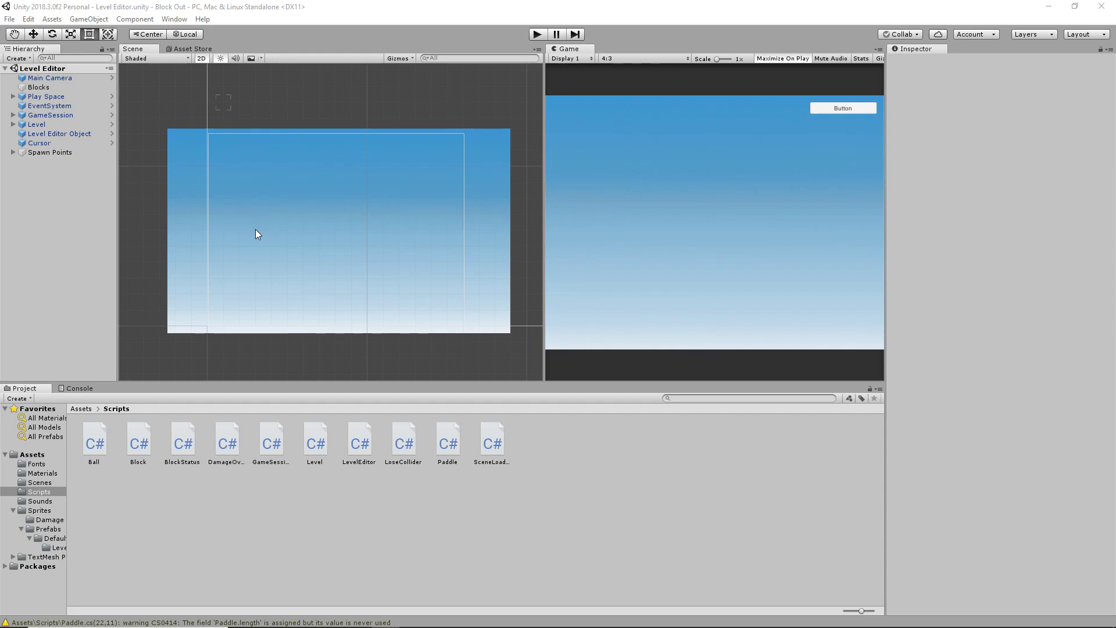
{"action": "mouse_move", "coordinate": [522, 84]}
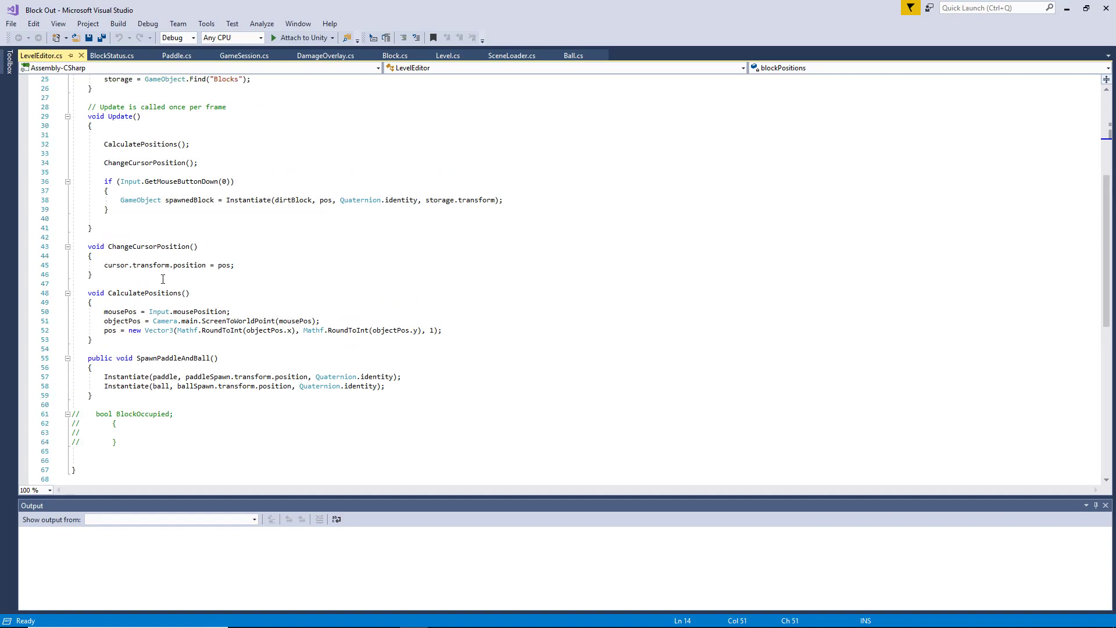
Step: Select Level Editor Object to show its Dirt Block, Cursor, Ball and Paddle references
{"action": "scroll", "scroll_direction": "up", "scroll_amount": 3}
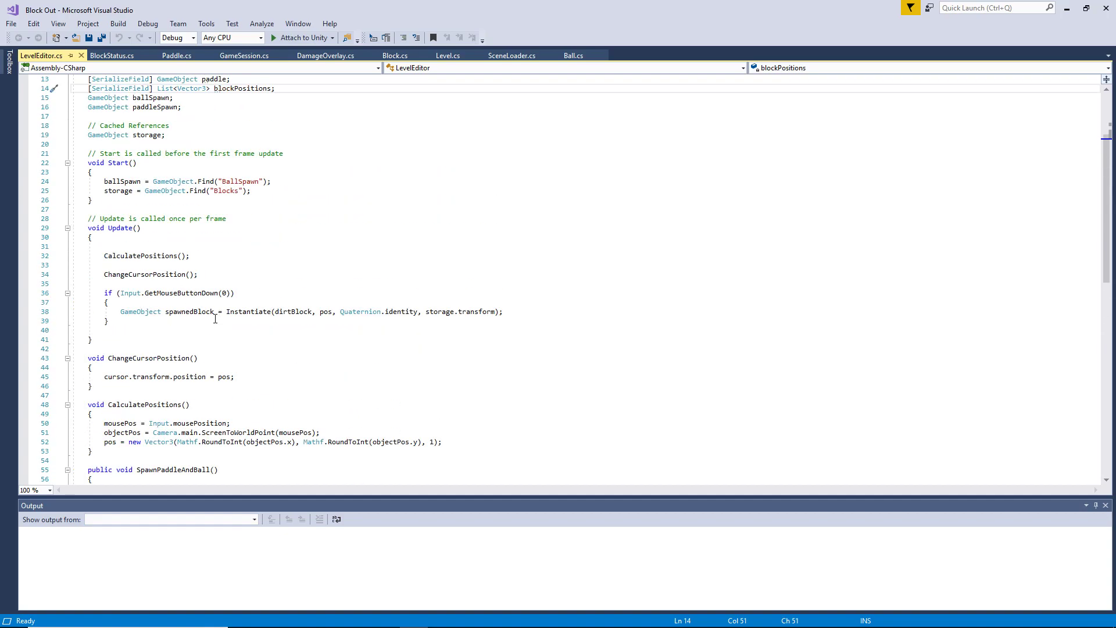
{"action": "mouse_move", "coordinate": [189, 312]}
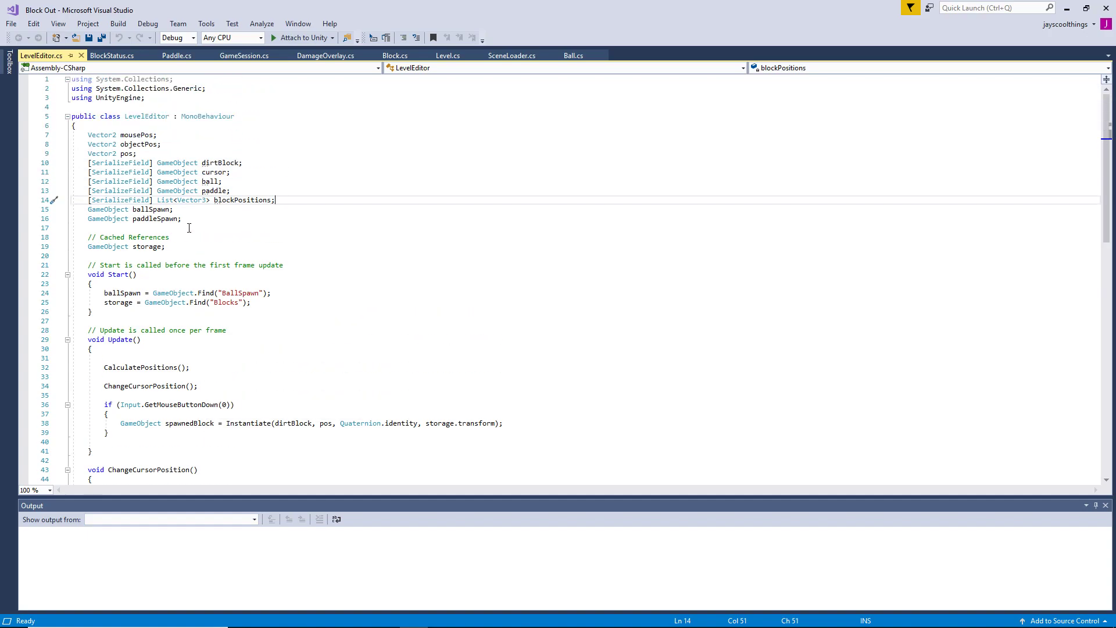
{"action": "mouse_move", "coordinate": [203, 163]}
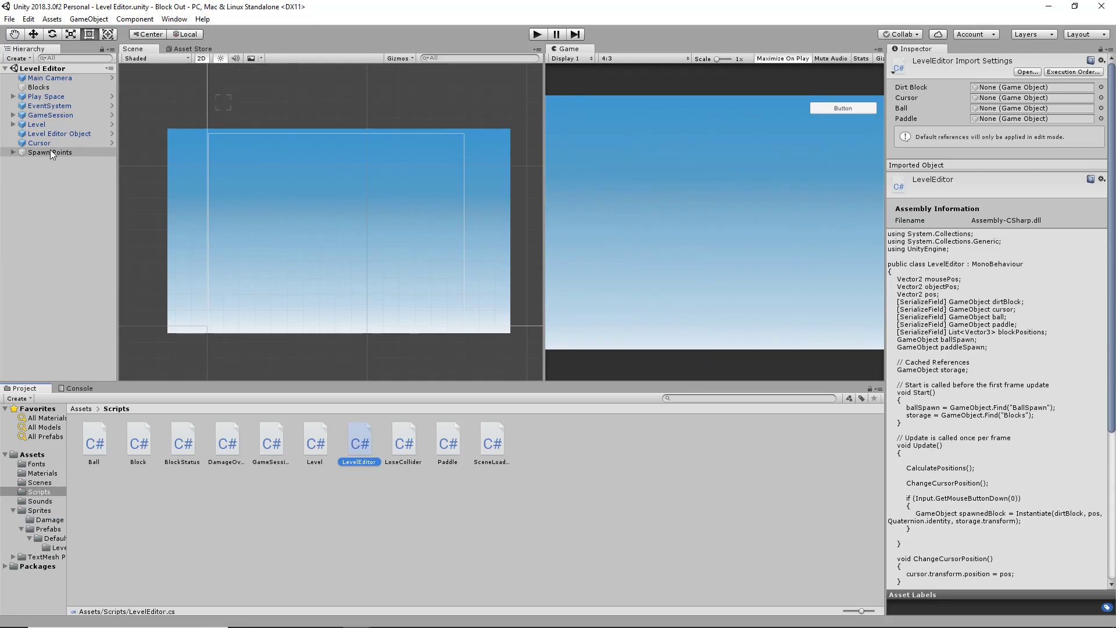
{"action": "left_click", "coordinate": [59, 133]}
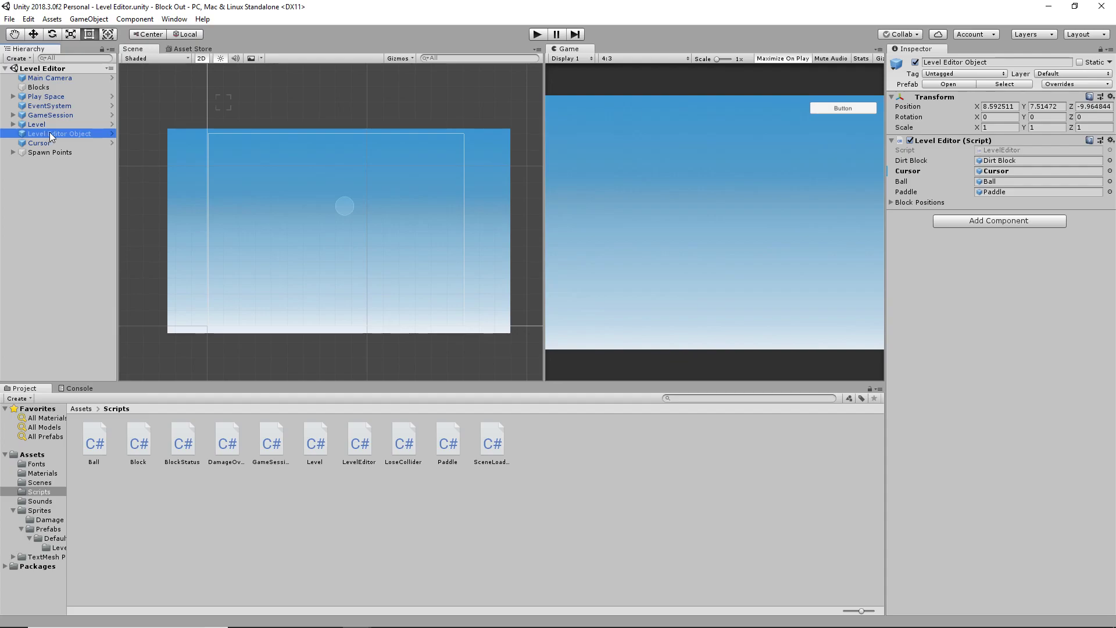
{"action": "mouse_move", "coordinate": [53, 223]}
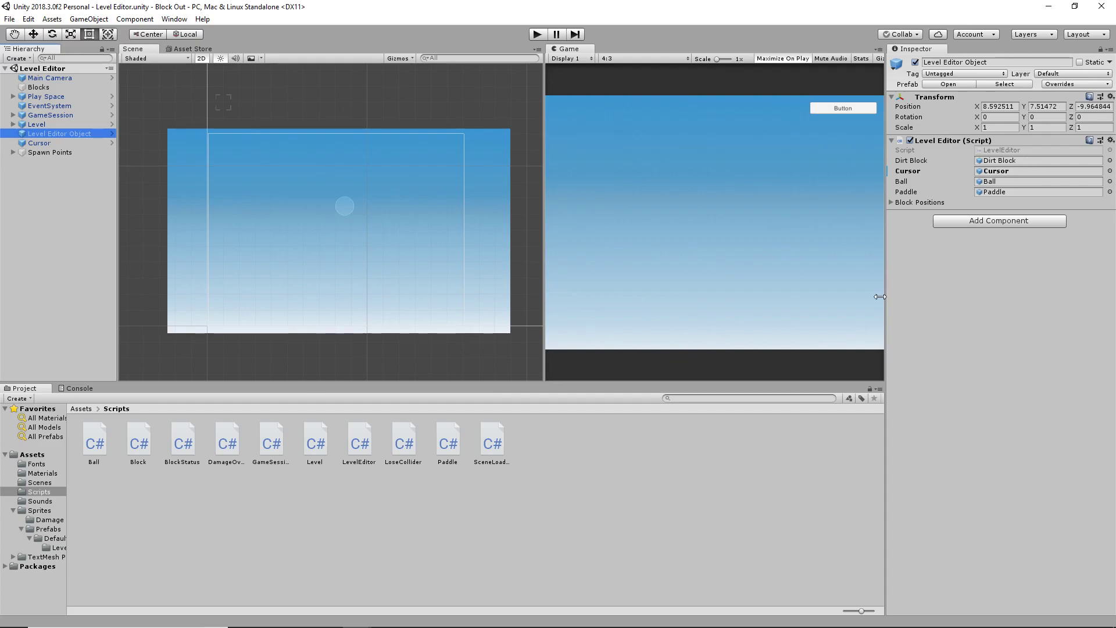
{"action": "mouse_move", "coordinate": [49, 485]}
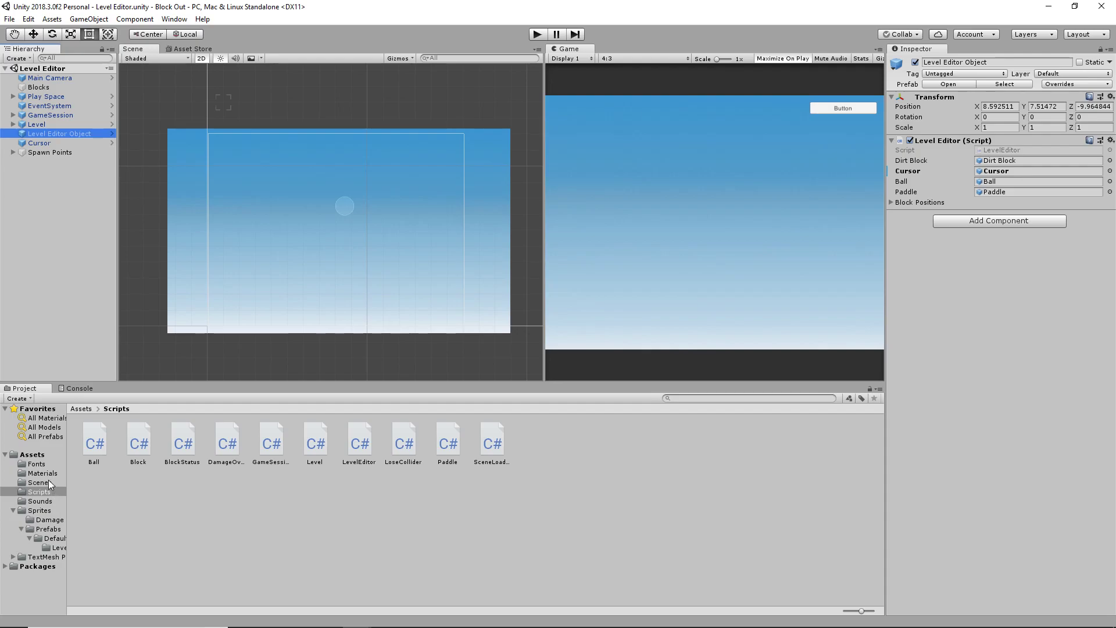
Step: Inspect the Cursor and Dirt Block prefabs in Prefabs, then reselect Level Editor Object
{"action": "left_click", "coordinate": [38, 528]}
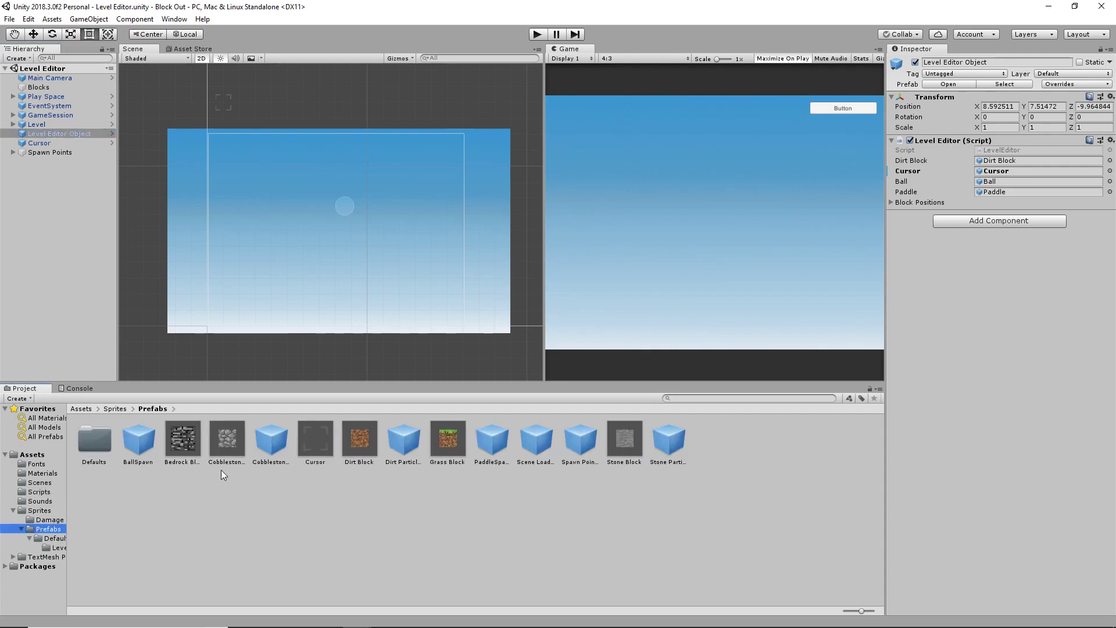
{"action": "left_click", "coordinate": [315, 439]}
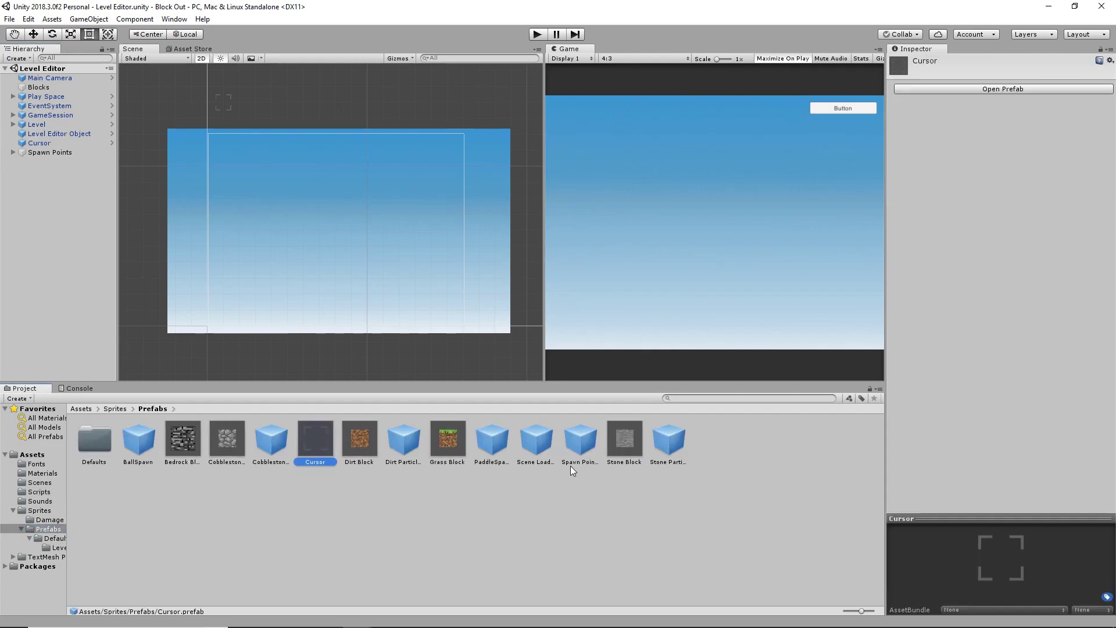
{"action": "mouse_move", "coordinate": [275, 440]}
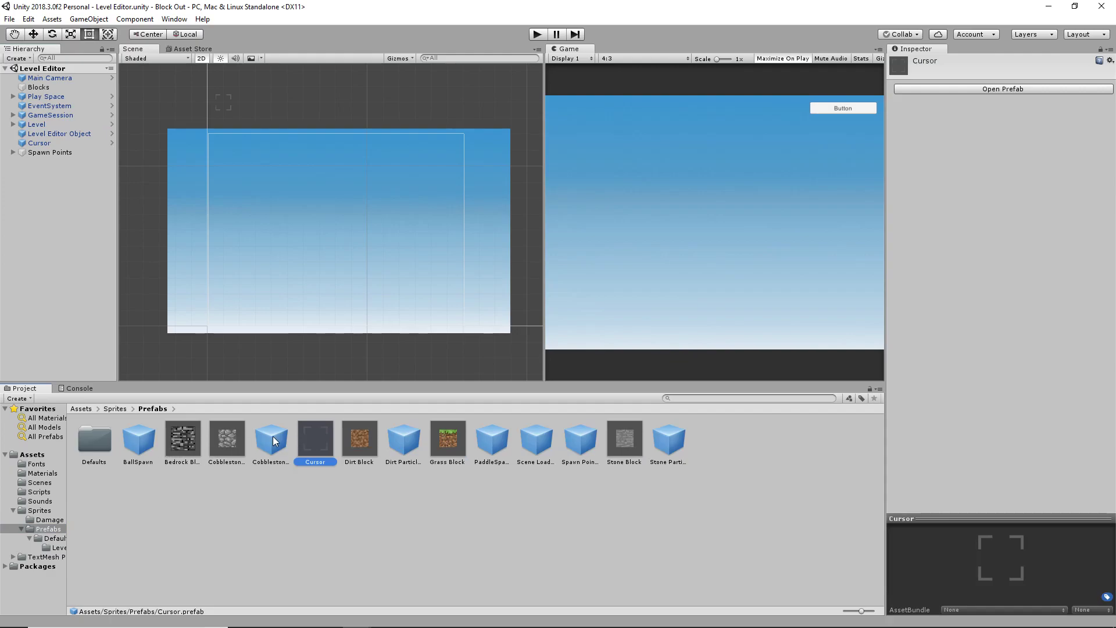
{"action": "left_click", "coordinate": [359, 438]}
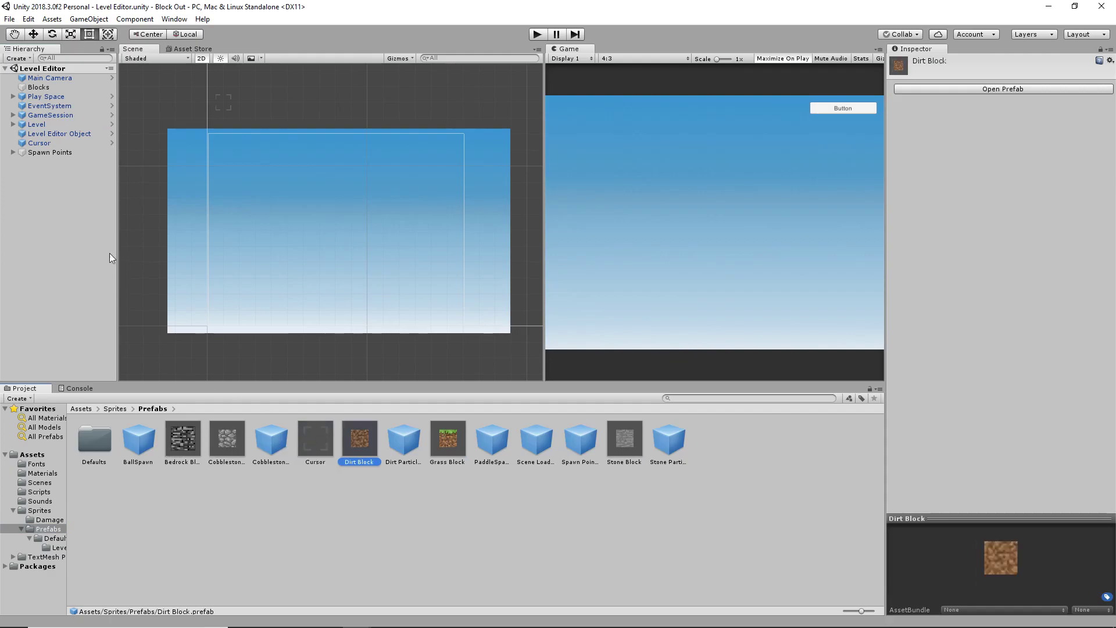
{"action": "left_click", "coordinate": [59, 134]}
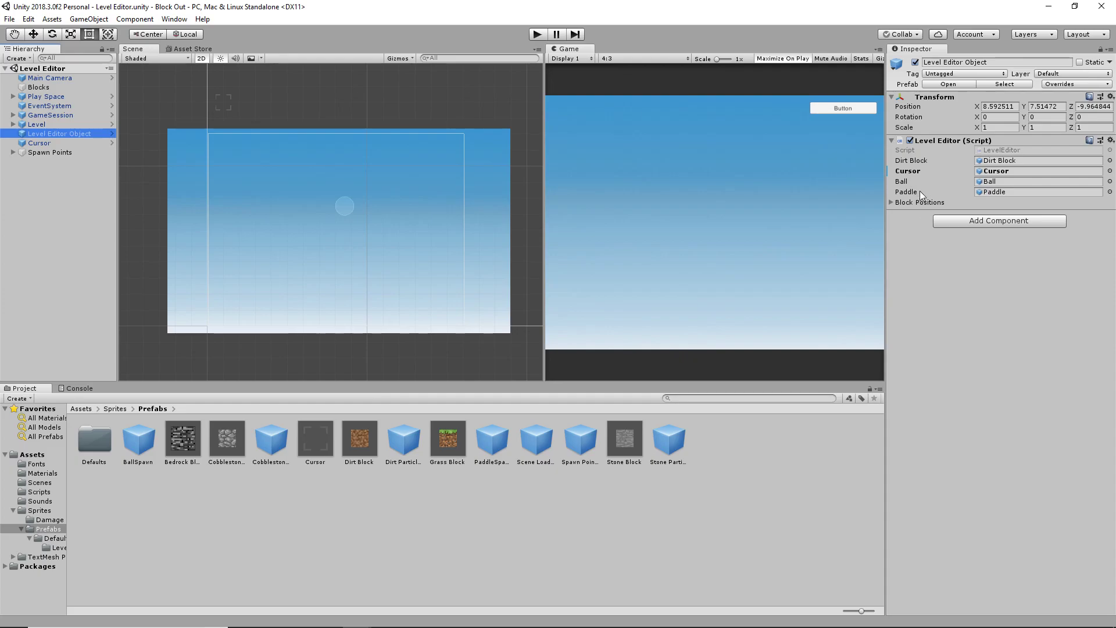
{"action": "mouse_move", "coordinate": [895, 208]}
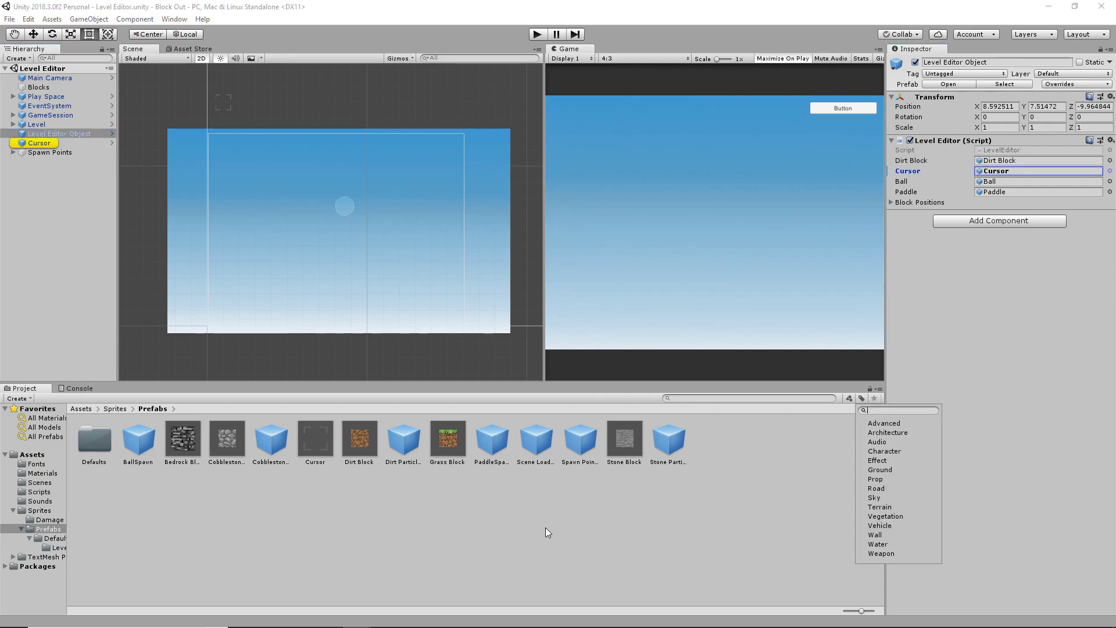
{"action": "key", "text": "alt+tab"}
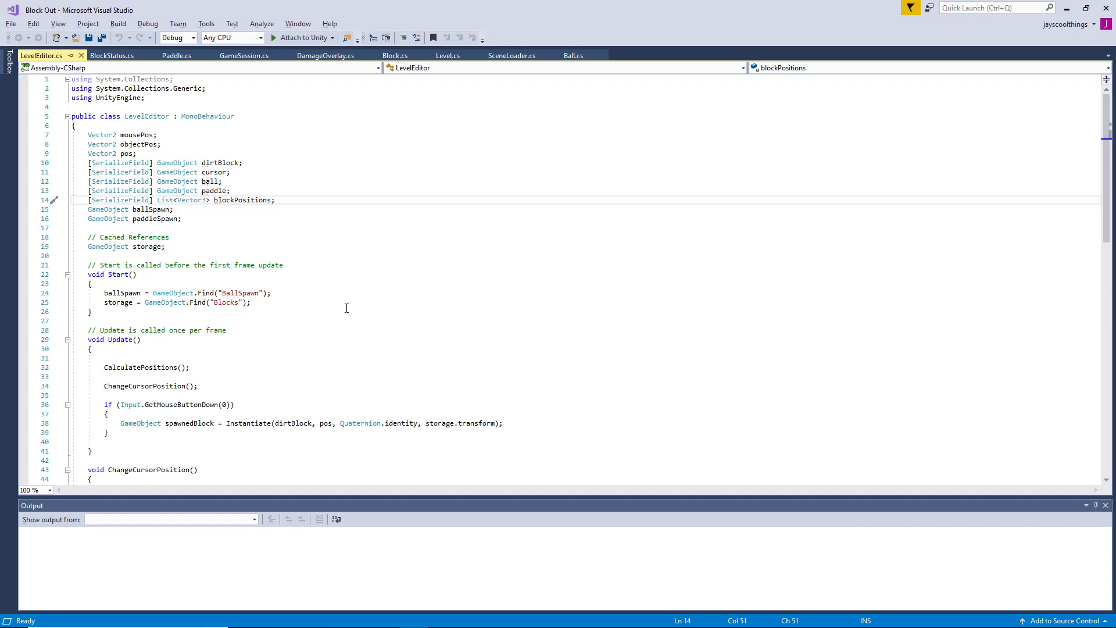
{"action": "mouse_move", "coordinate": [324, 358]}
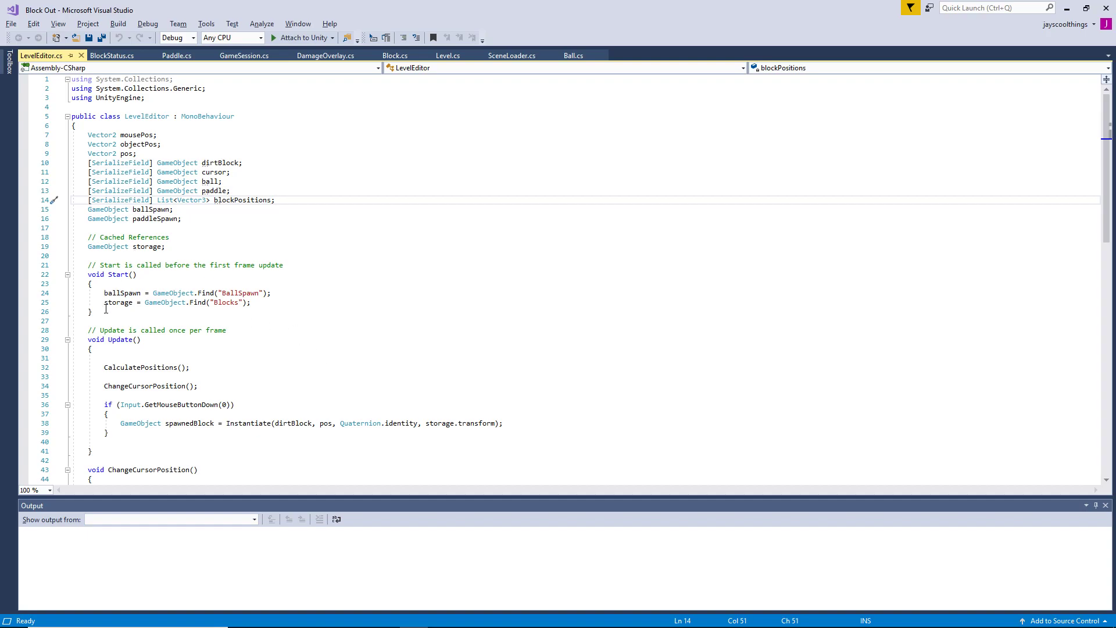
{"action": "key", "text": "alt+tab"}
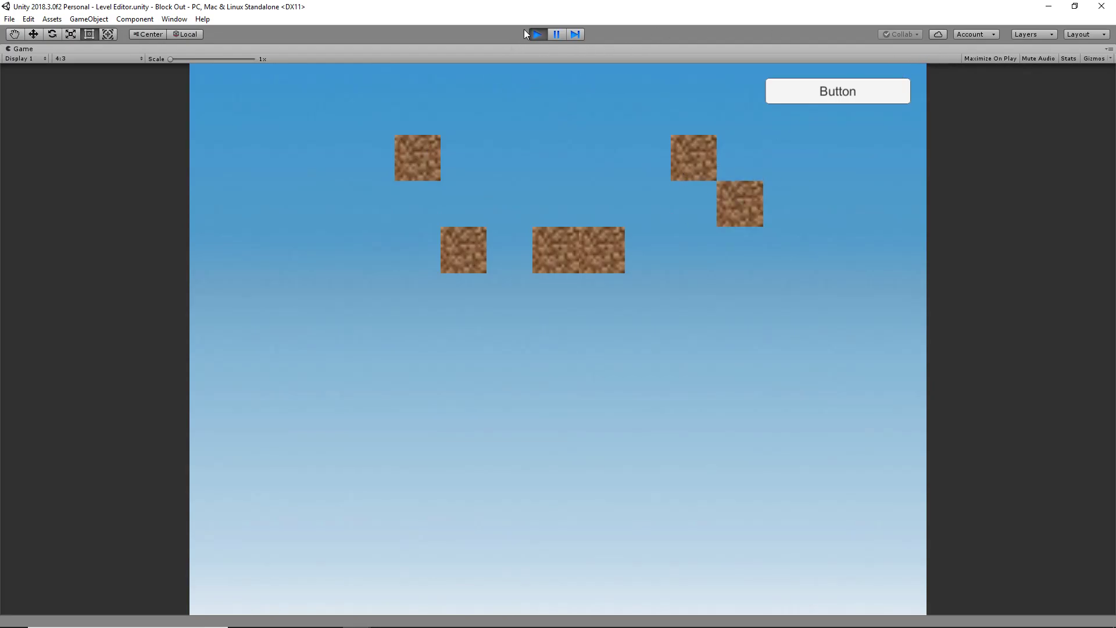
Step: Play the scene, place dirt blocks, and list their clones under Blocks
{"action": "left_click", "coordinate": [538, 34]}
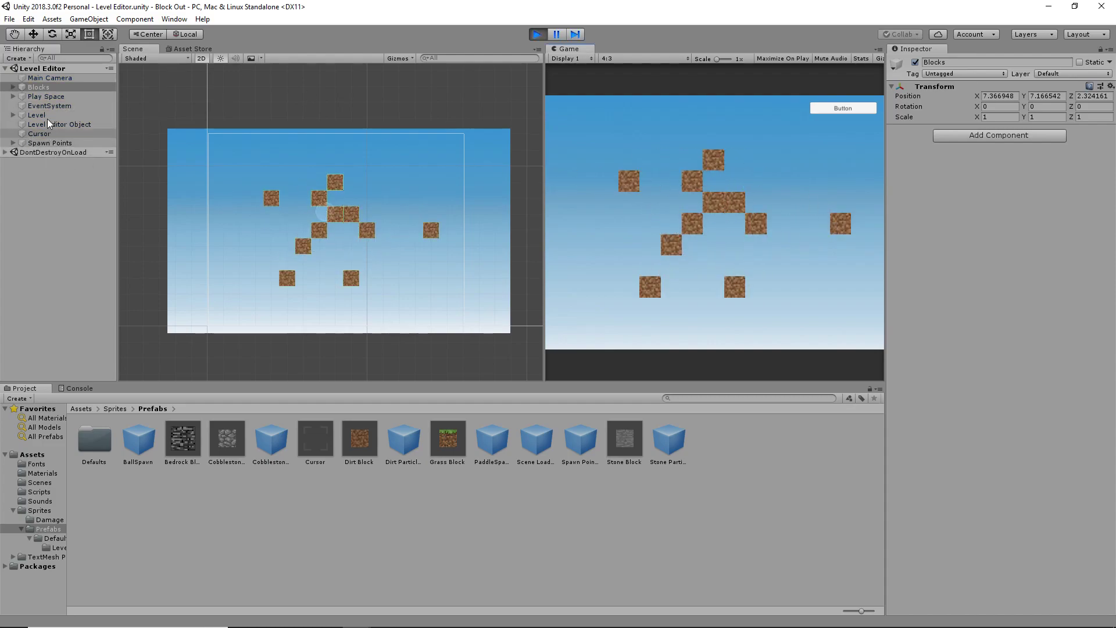
{"action": "left_click", "coordinate": [15, 86]}
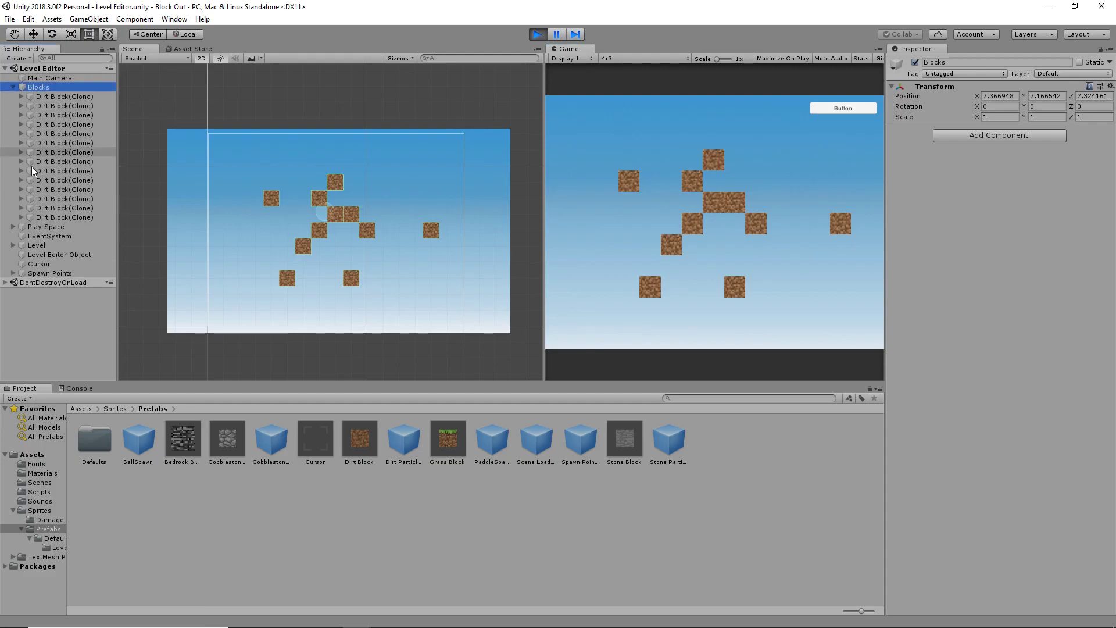
{"action": "left_click", "coordinate": [535, 33]}
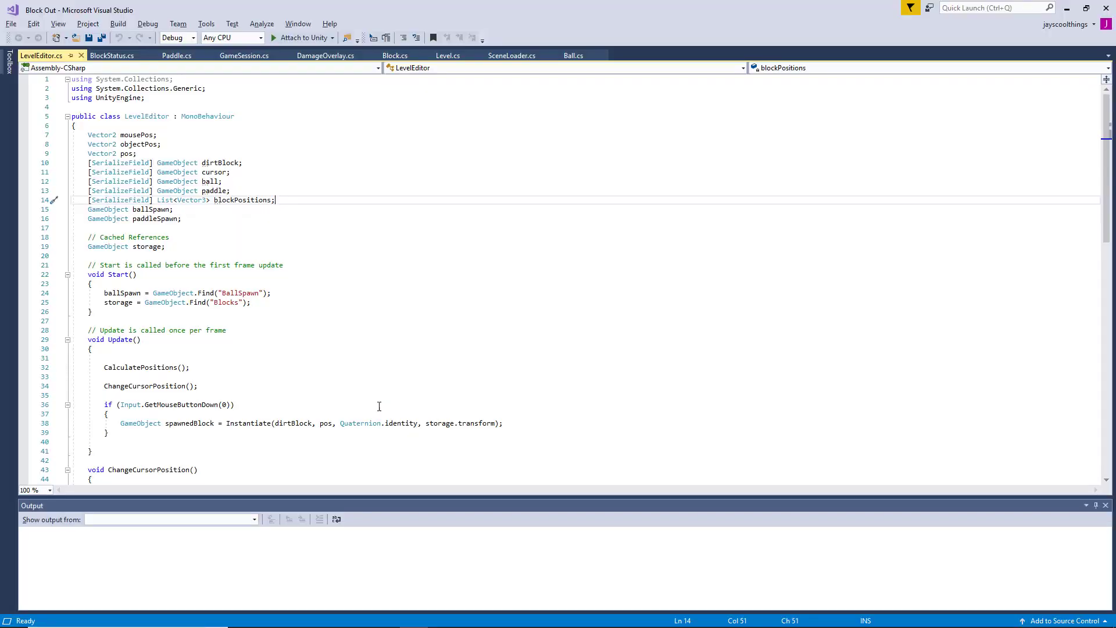
{"action": "mouse_move", "coordinate": [258, 404]}
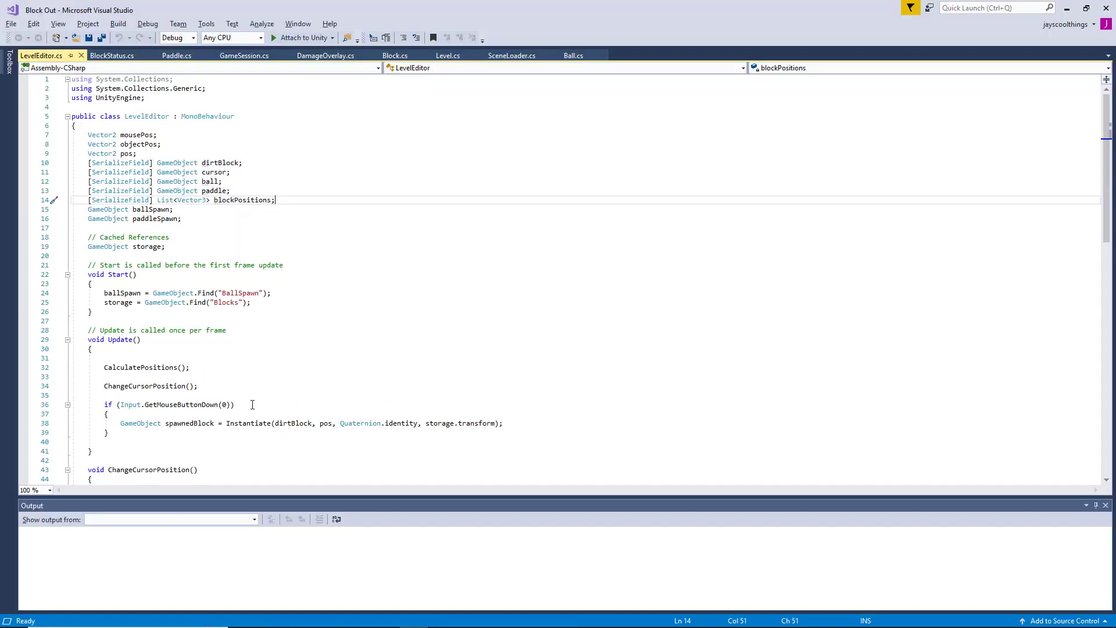
{"action": "scroll", "scroll_direction": "down", "scroll_amount": 3}
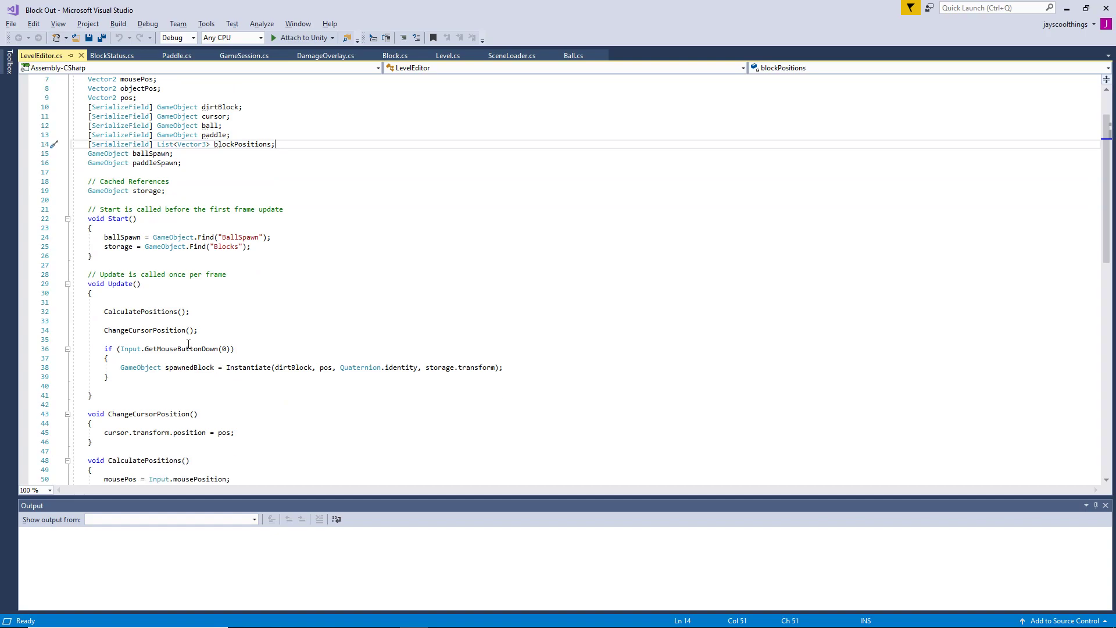
{"action": "mouse_move", "coordinate": [139, 311]}
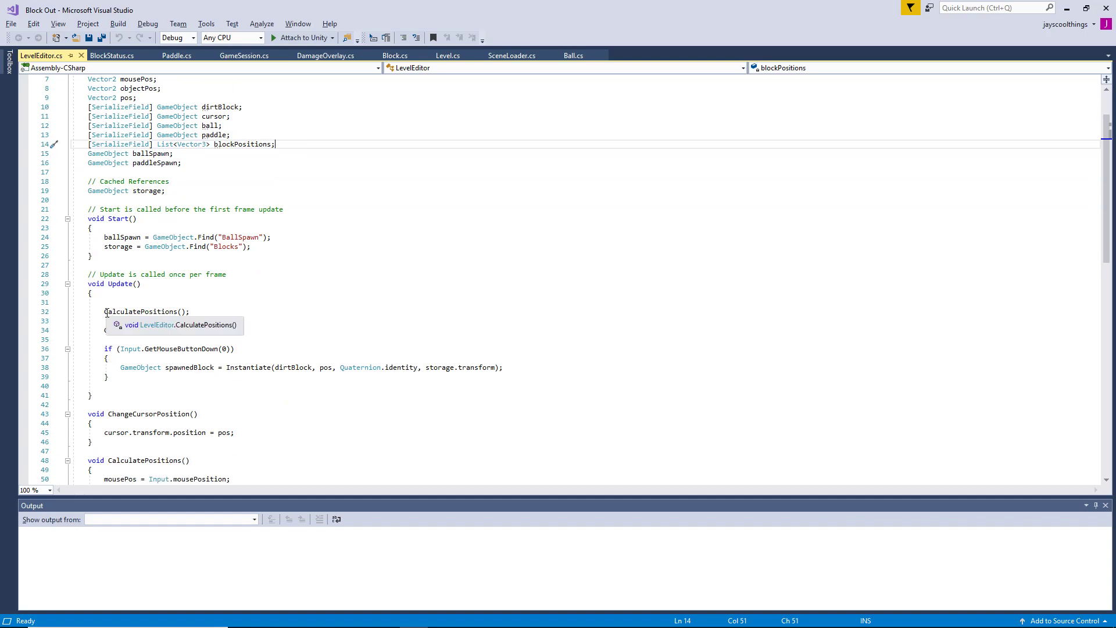
{"action": "type", "text": "ChangeCursorPosition();"}
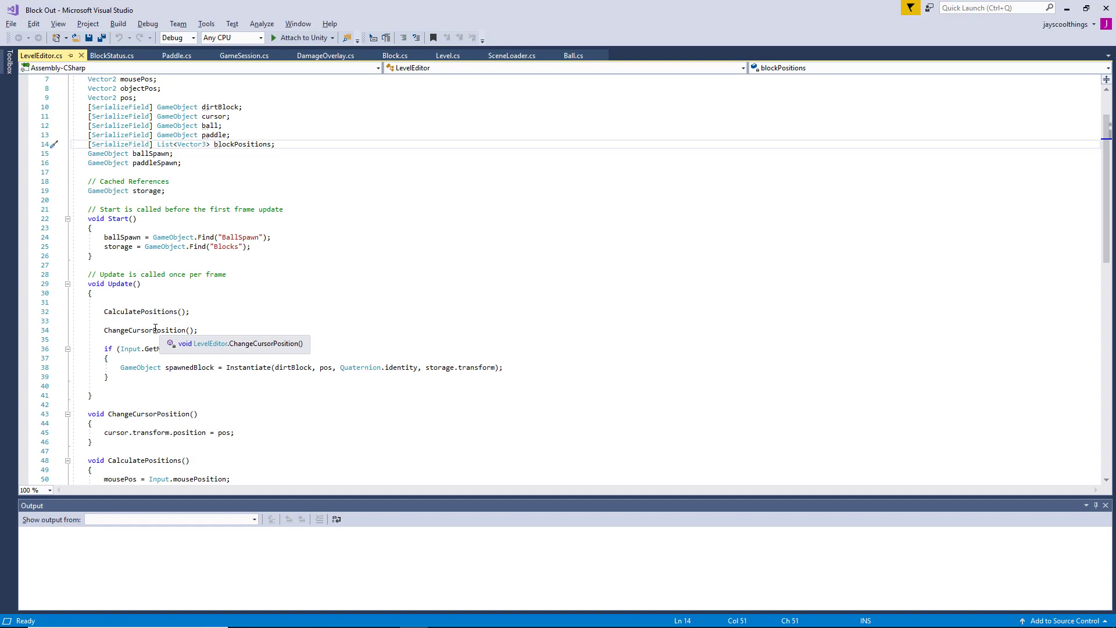
{"action": "scroll", "scroll_direction": "down", "scroll_amount": 3}
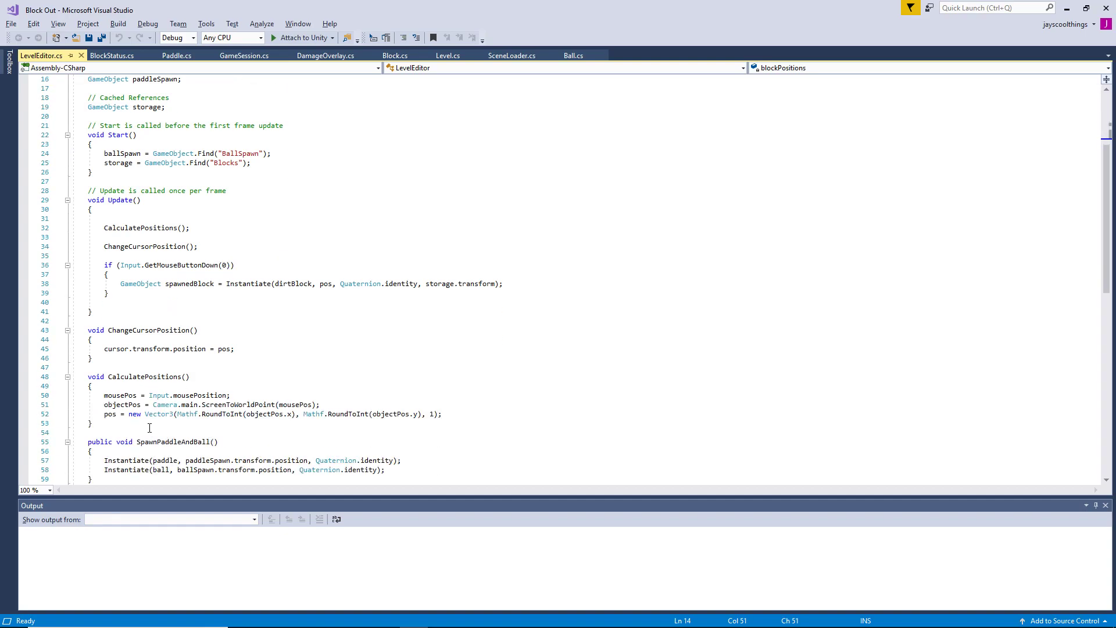
{"action": "mouse_move", "coordinate": [219, 405]}
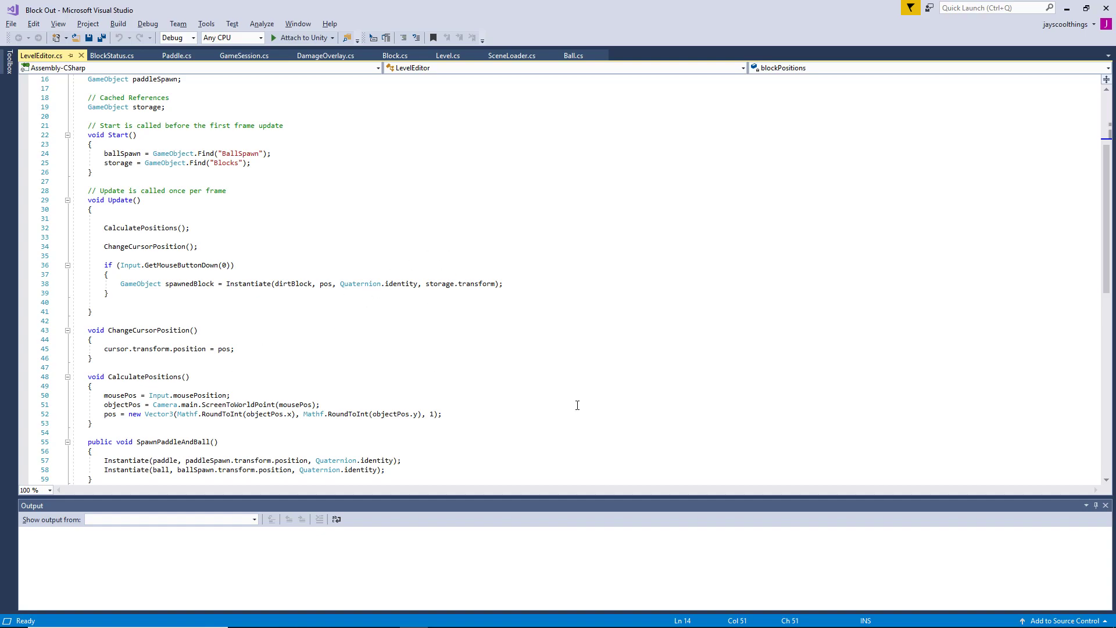
{"action": "mouse_move", "coordinate": [284, 417]}
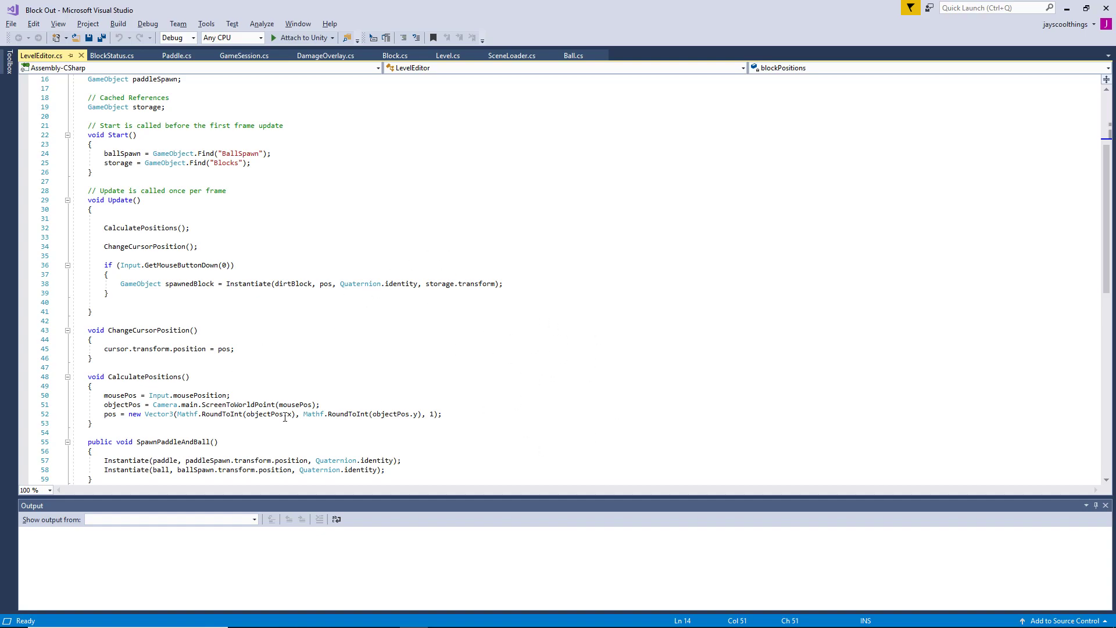
{"action": "mouse_move", "coordinate": [166, 404]}
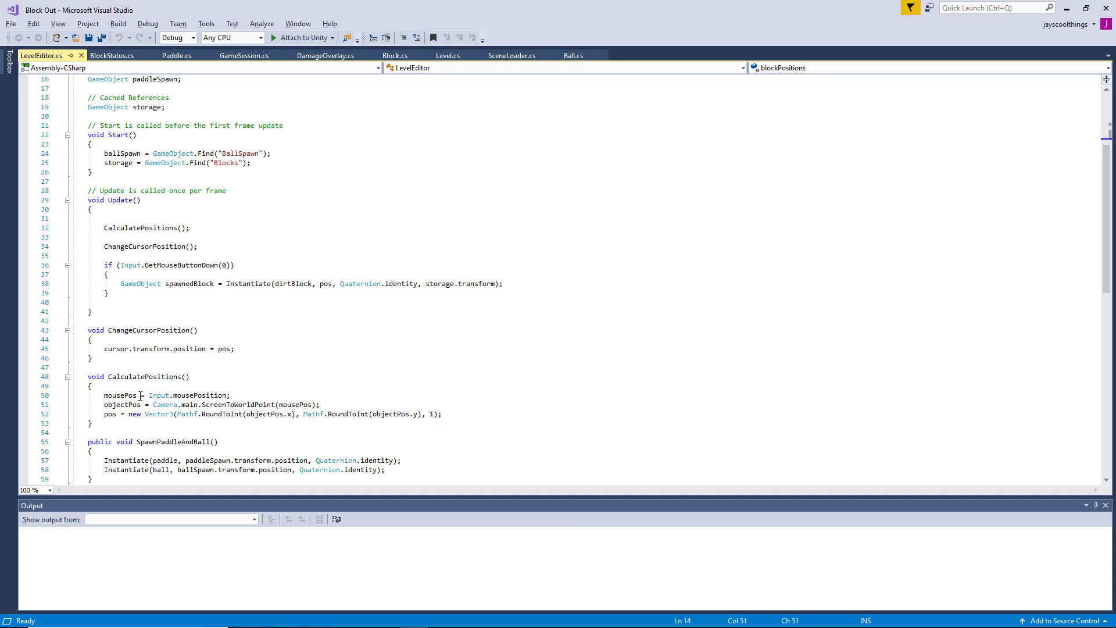
{"action": "mouse_move", "coordinate": [234, 404]}
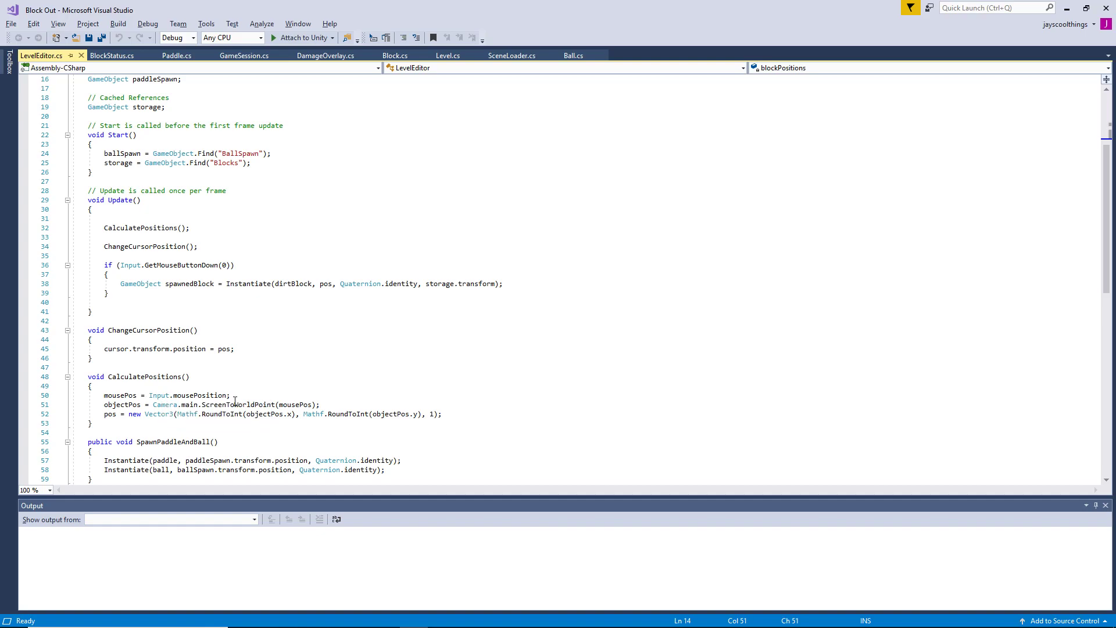
{"action": "mouse_move", "coordinate": [811, 289]}
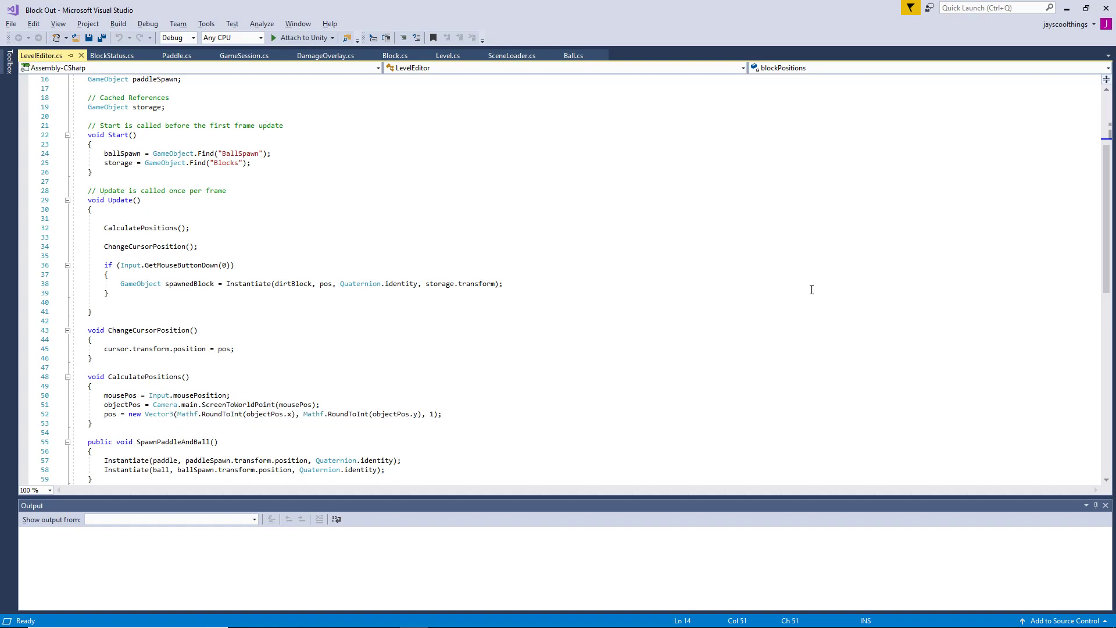
{"action": "mouse_move", "coordinate": [1059, 155]}
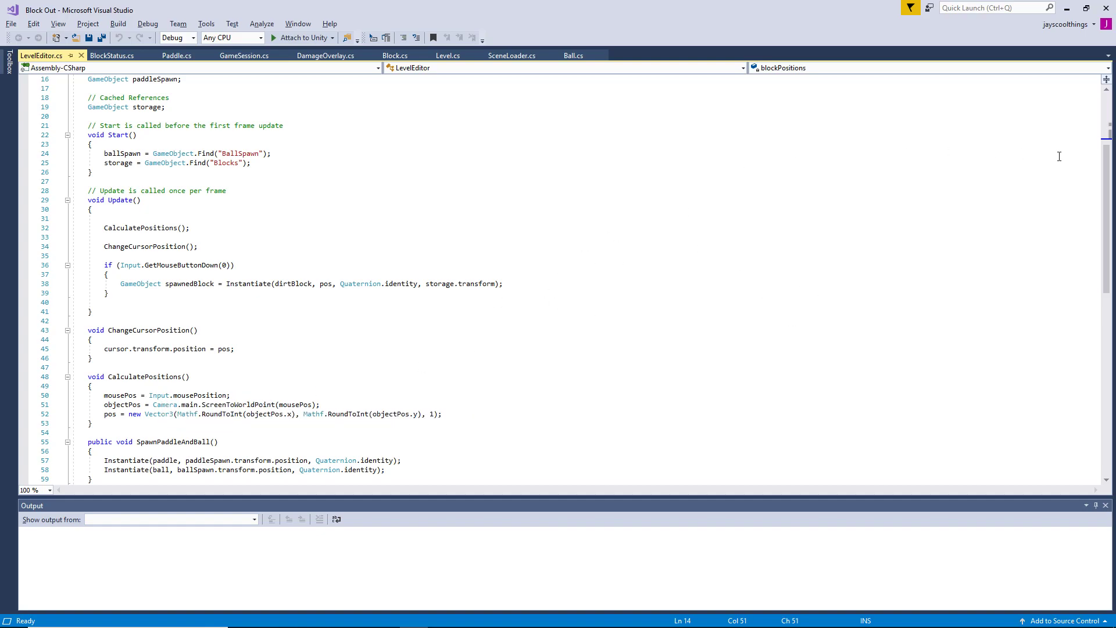
{"action": "mouse_move", "coordinate": [949, 135]}
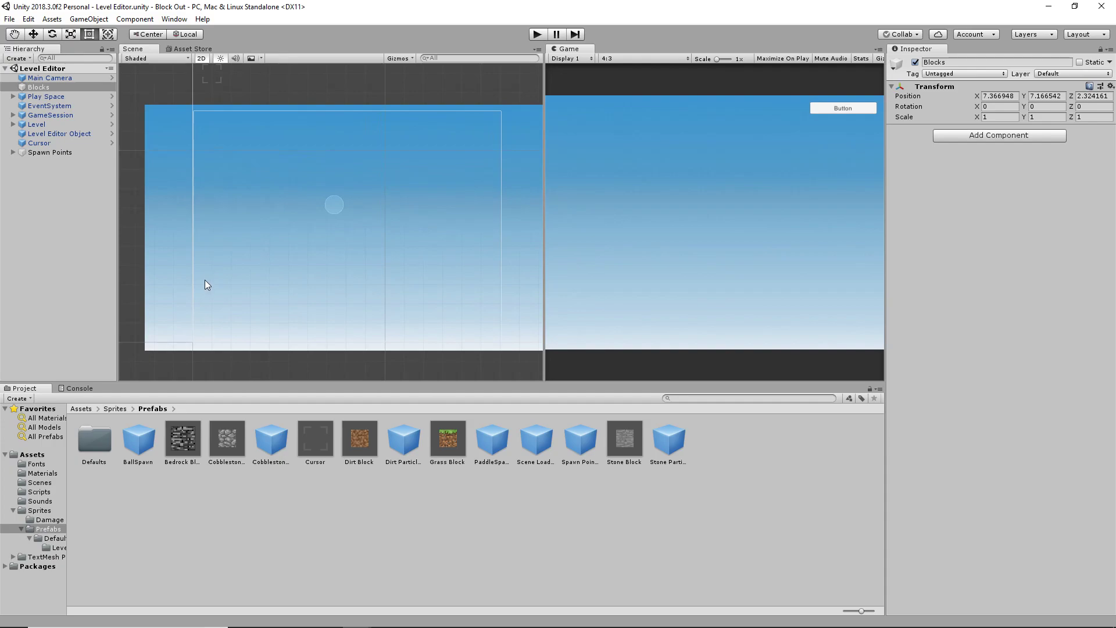
{"action": "mouse_move", "coordinate": [221, 301]}
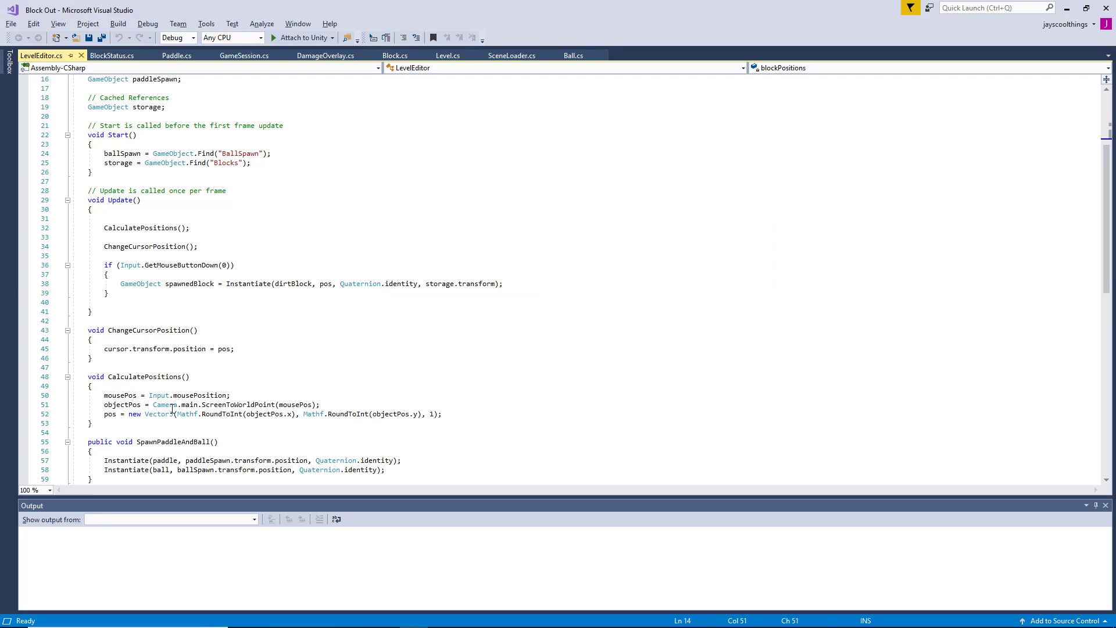
{"action": "mouse_move", "coordinate": [271, 404]}
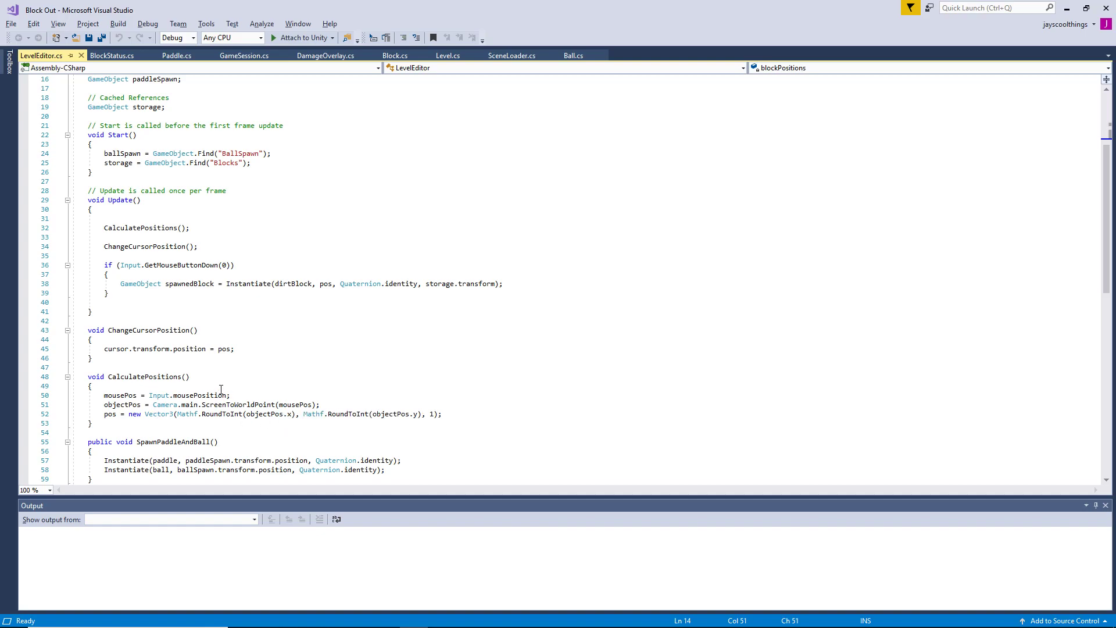
{"action": "mouse_move", "coordinate": [124, 405]}
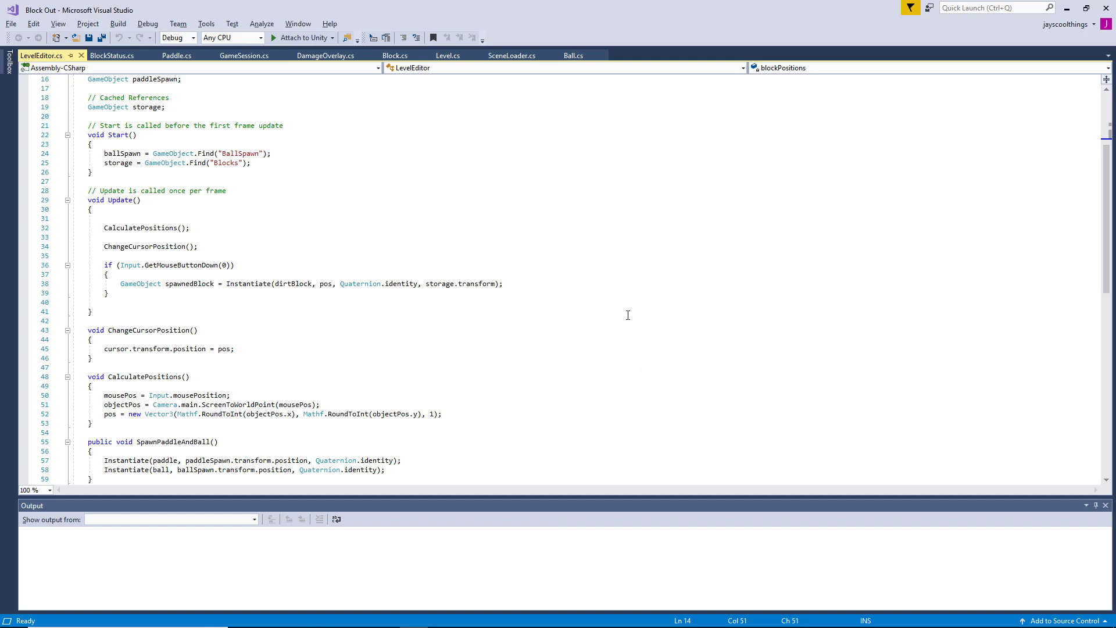
{"action": "mouse_move", "coordinate": [651, 336]}
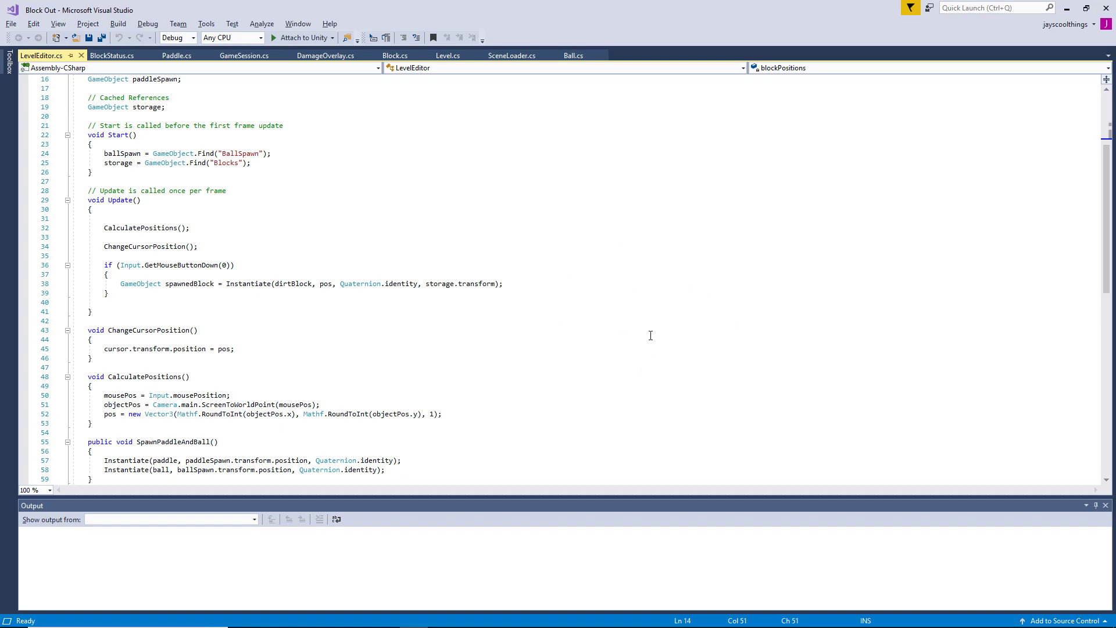
{"action": "mouse_move", "coordinate": [491, 392]}
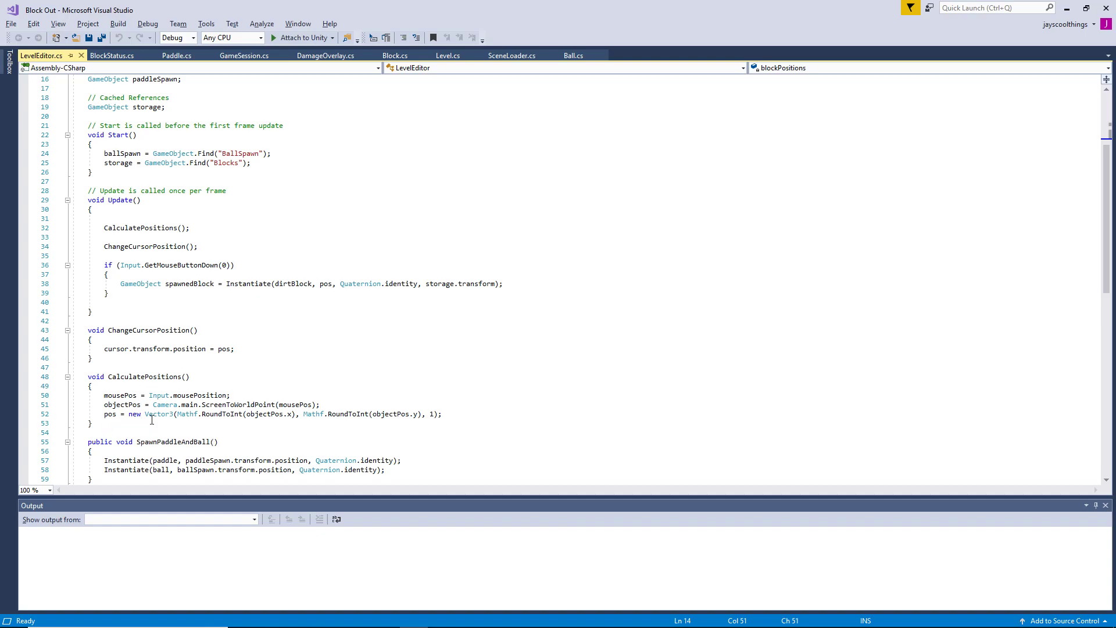
{"action": "mouse_move", "coordinate": [157, 414]}
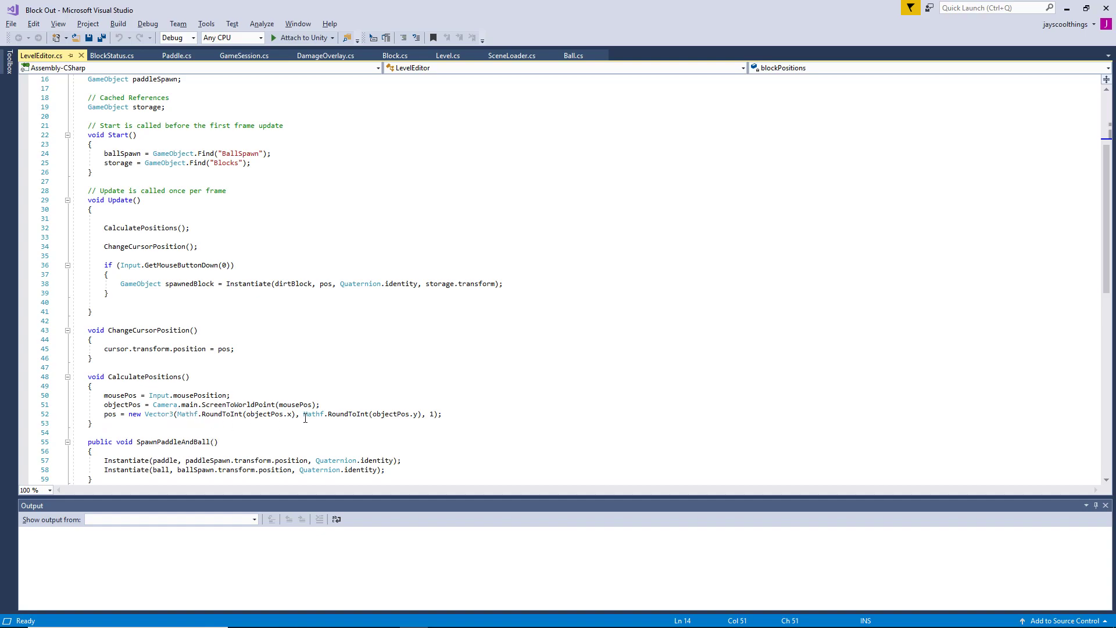
{"action": "mouse_move", "coordinate": [291, 414]}
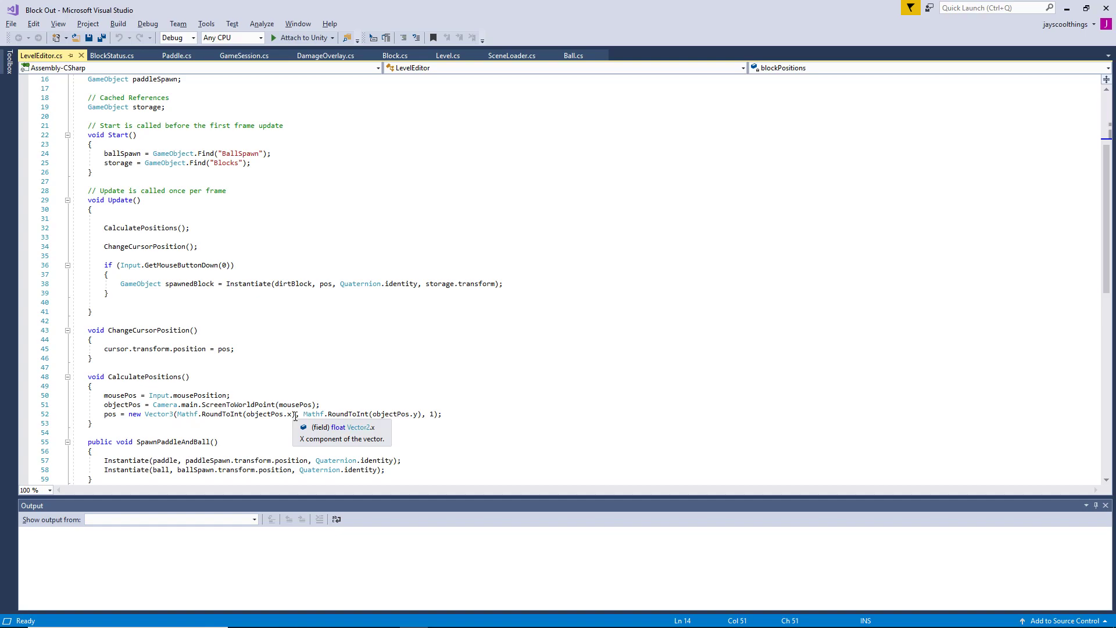
{"action": "mouse_move", "coordinate": [444, 379]}
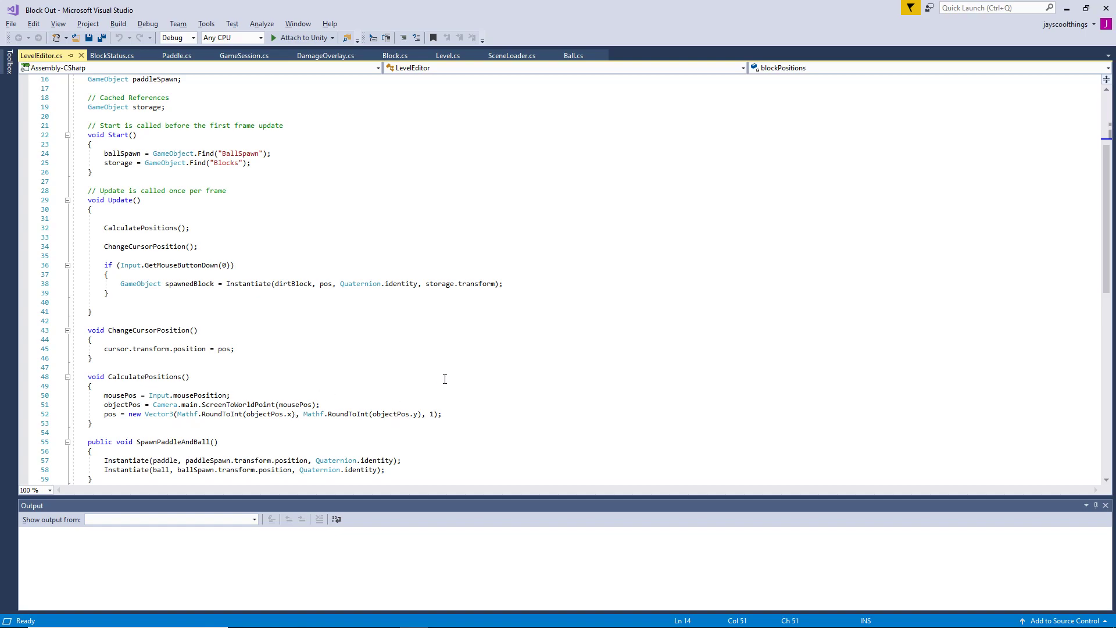
{"action": "mouse_move", "coordinate": [454, 357]}
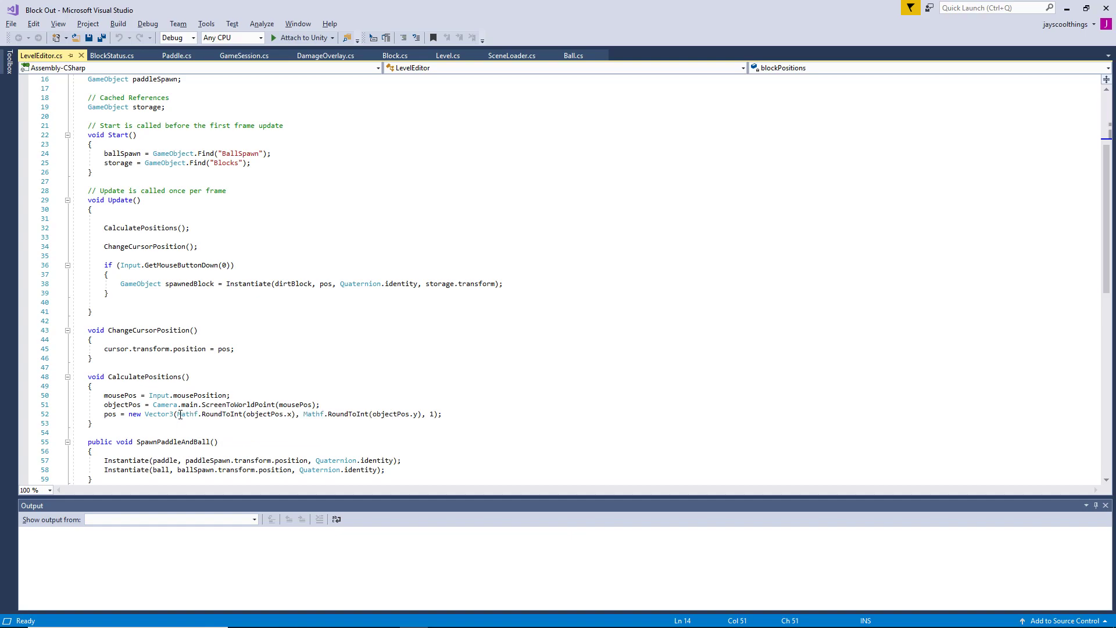
{"action": "mouse_move", "coordinate": [256, 414]}
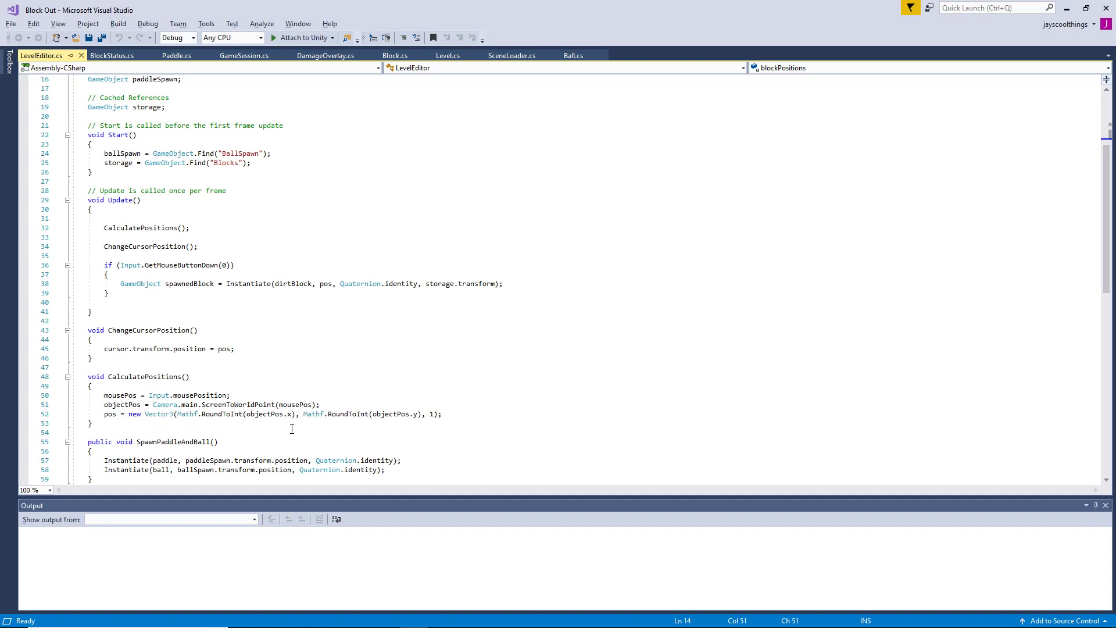
{"action": "mouse_move", "coordinate": [313, 414]}
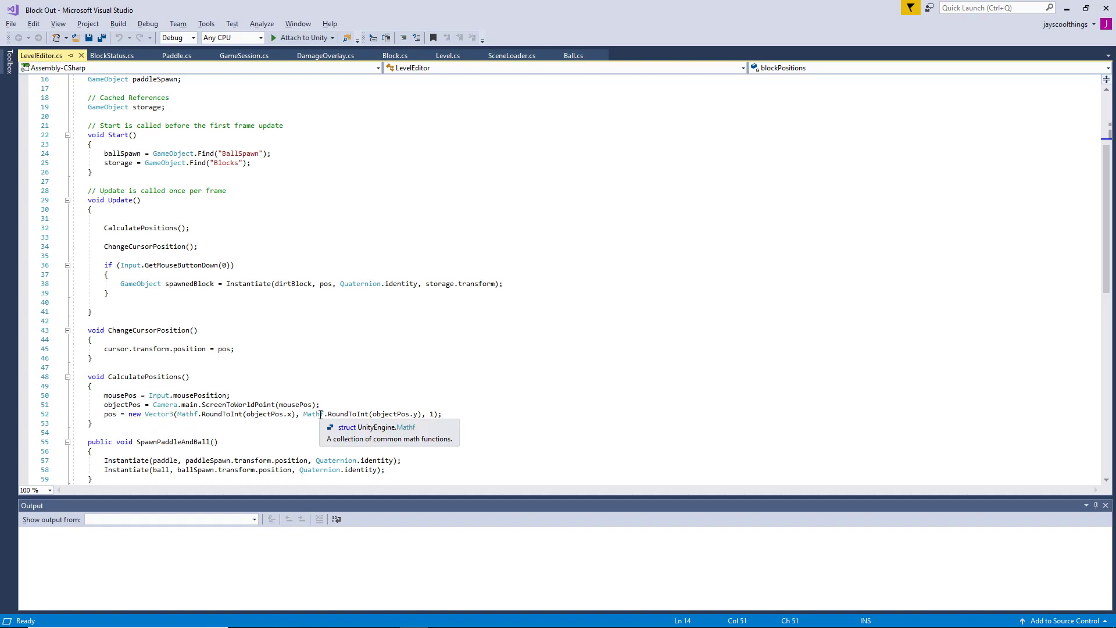
{"action": "mouse_move", "coordinate": [437, 412]}
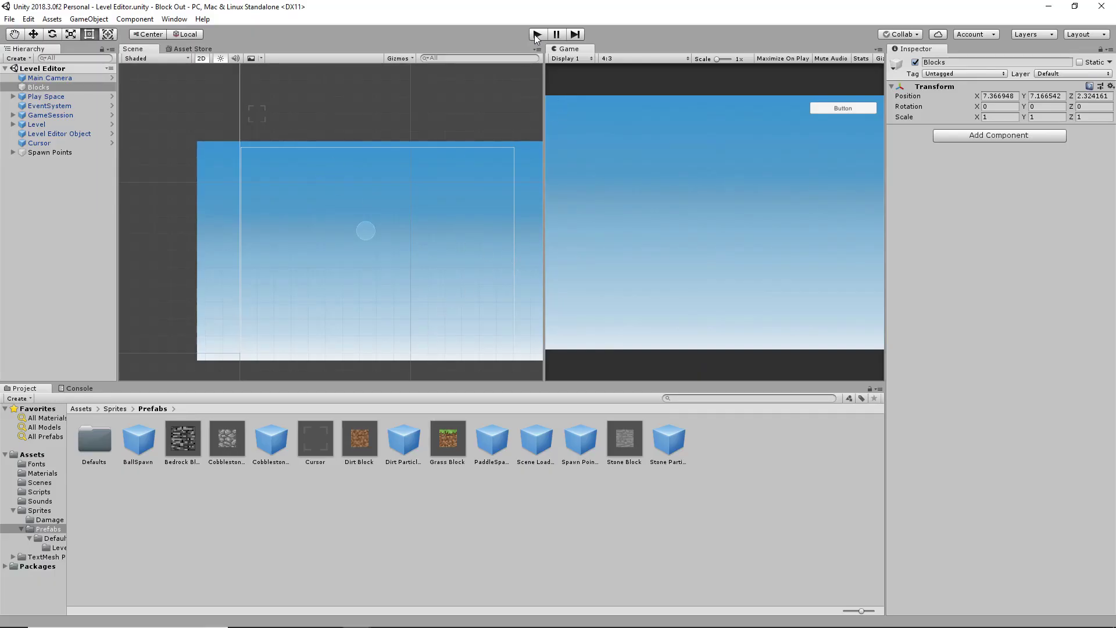
Step: Play the level editor, spawn six dirt blocks, and orbit the Scene view to inspect them
{"action": "left_click", "coordinate": [539, 32]}
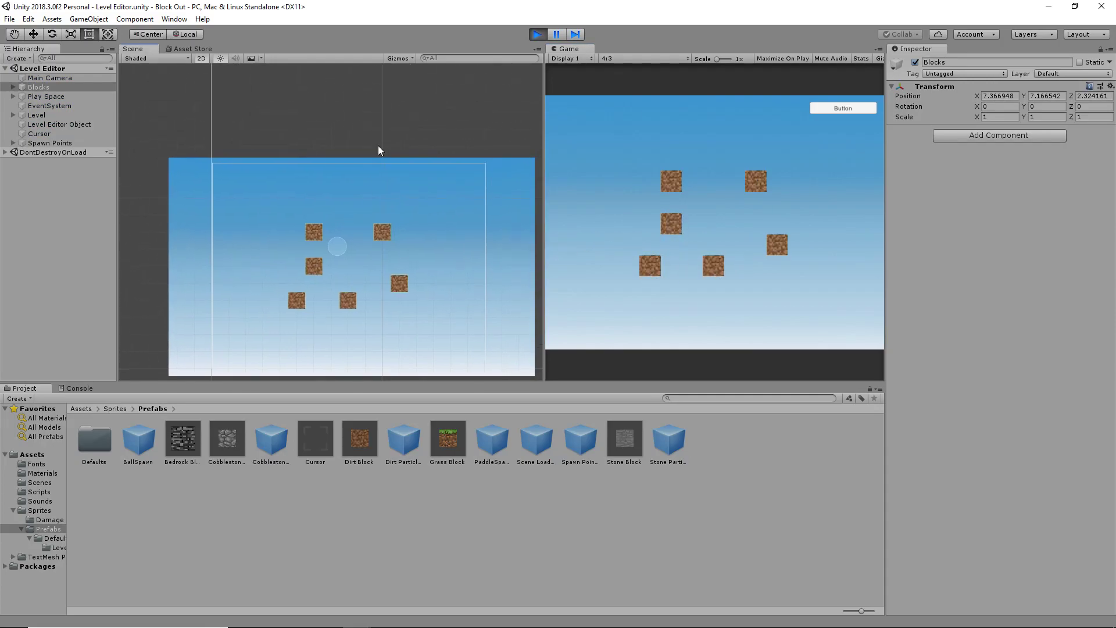
{"action": "left_click", "coordinate": [201, 58]}
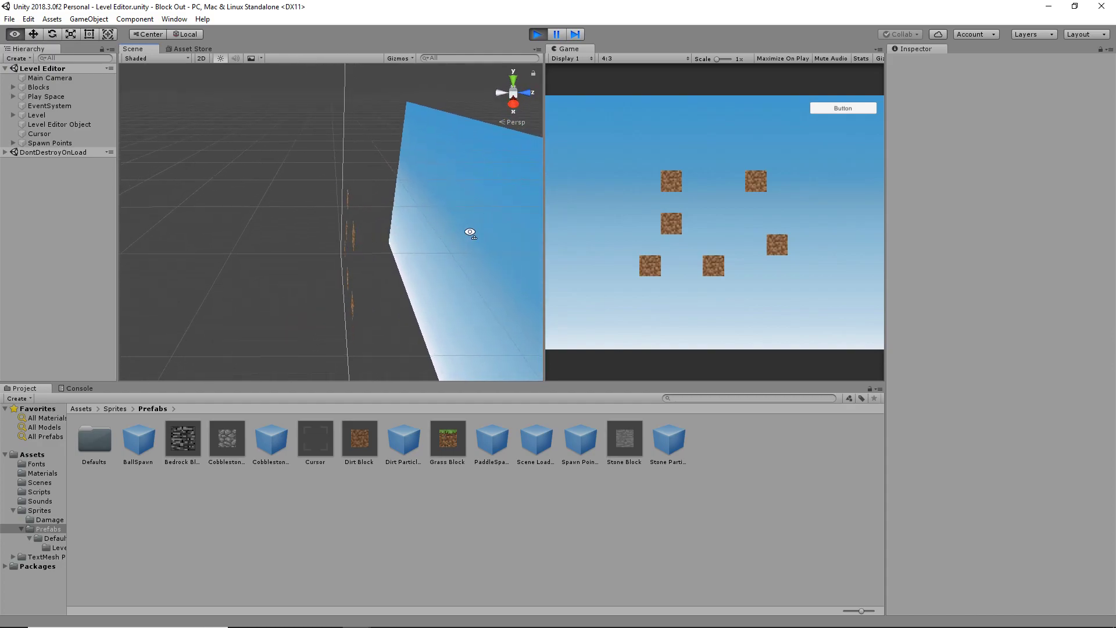
{"action": "left_click_drag", "start_coordinate": [470, 232], "coordinate": [349, 250]}
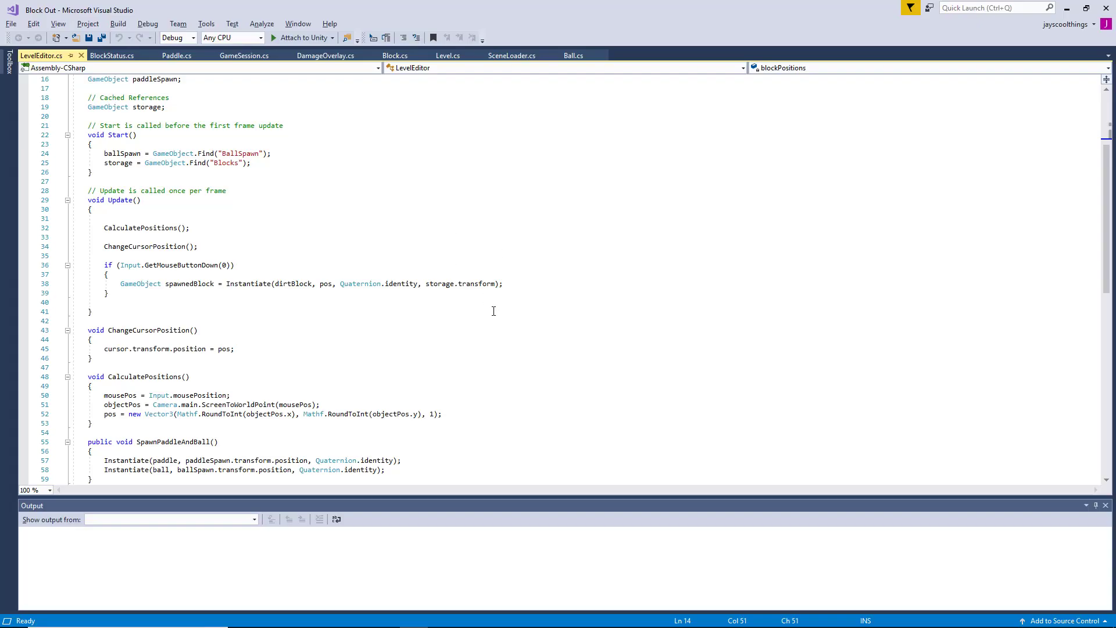
{"action": "mouse_move", "coordinate": [367, 414]}
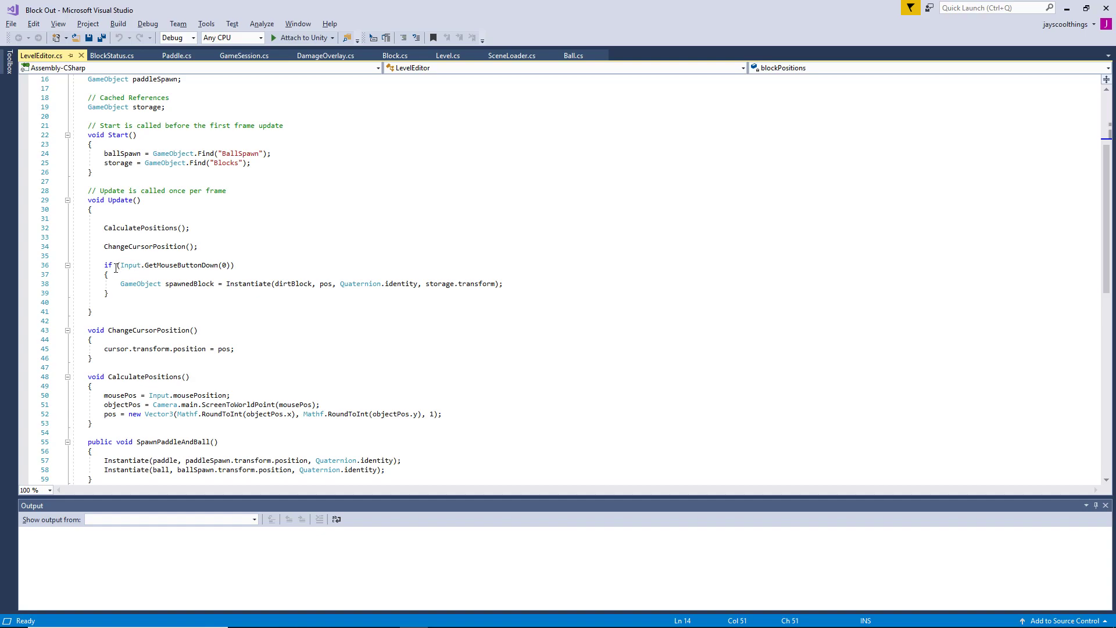
{"action": "mouse_move", "coordinate": [134, 228]}
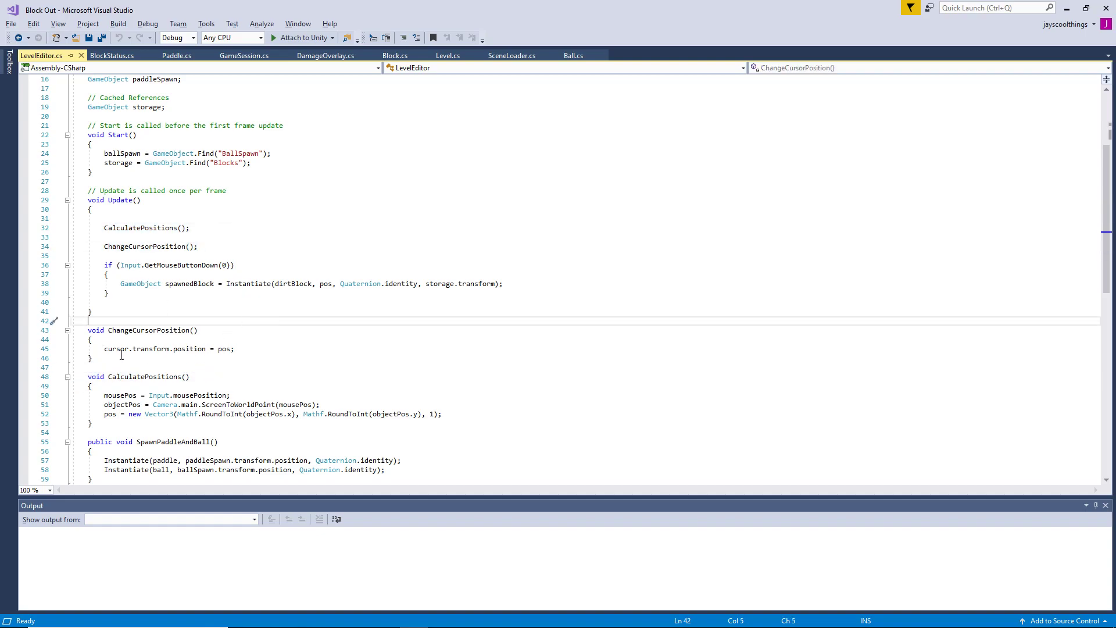
{"action": "double_click", "coordinate": [96, 330]}
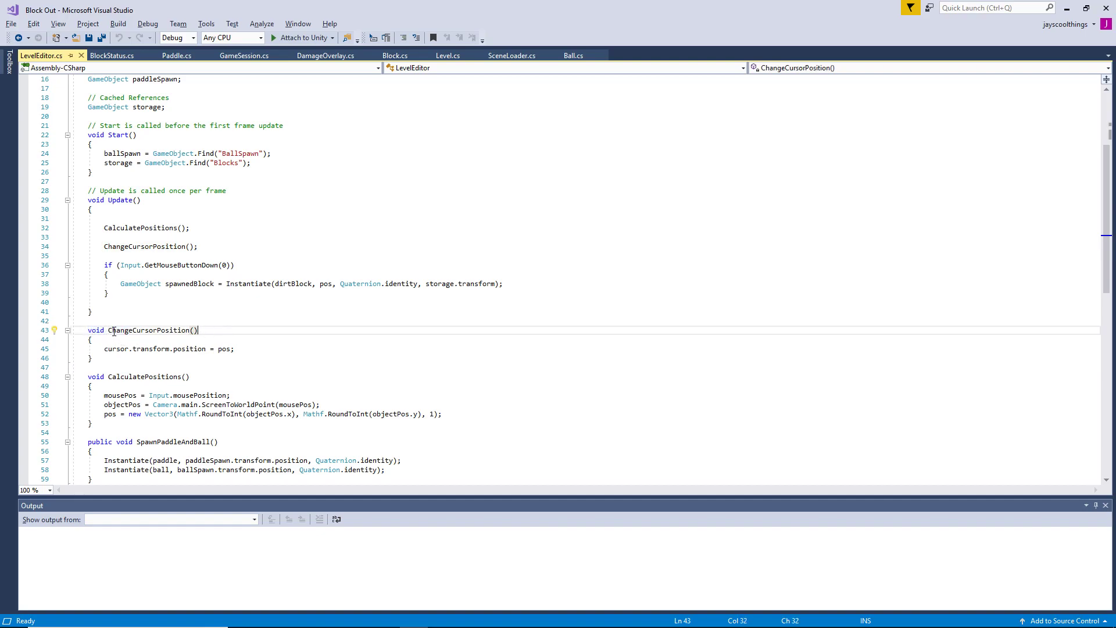
{"action": "left_click", "coordinate": [153, 348]}
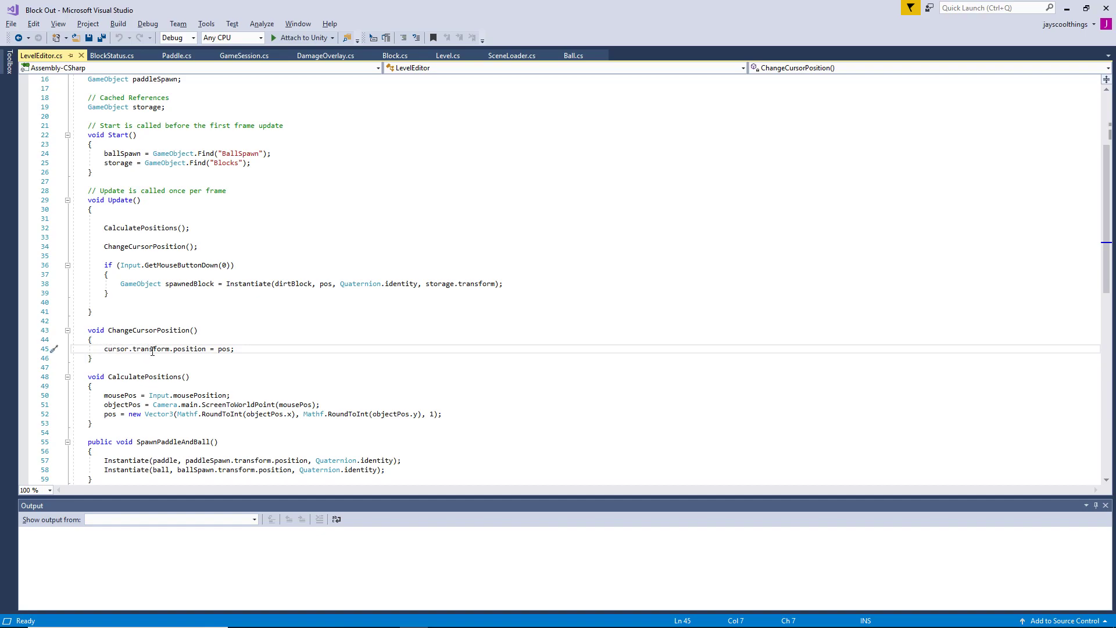
{"action": "mouse_move", "coordinate": [238, 361]}
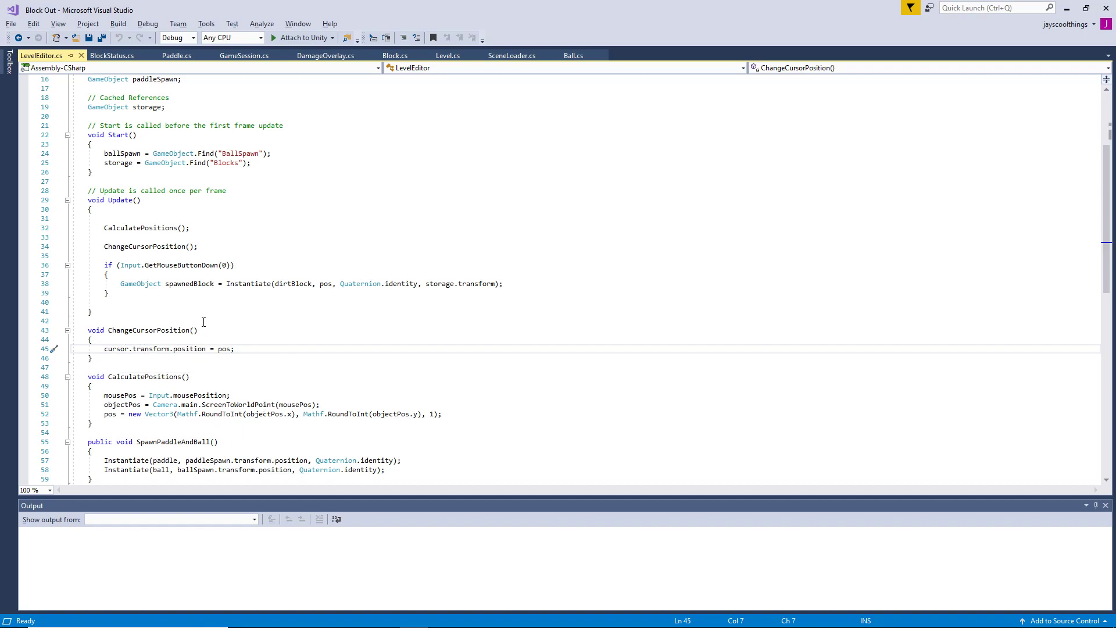
{"action": "mouse_move", "coordinate": [151, 349]}
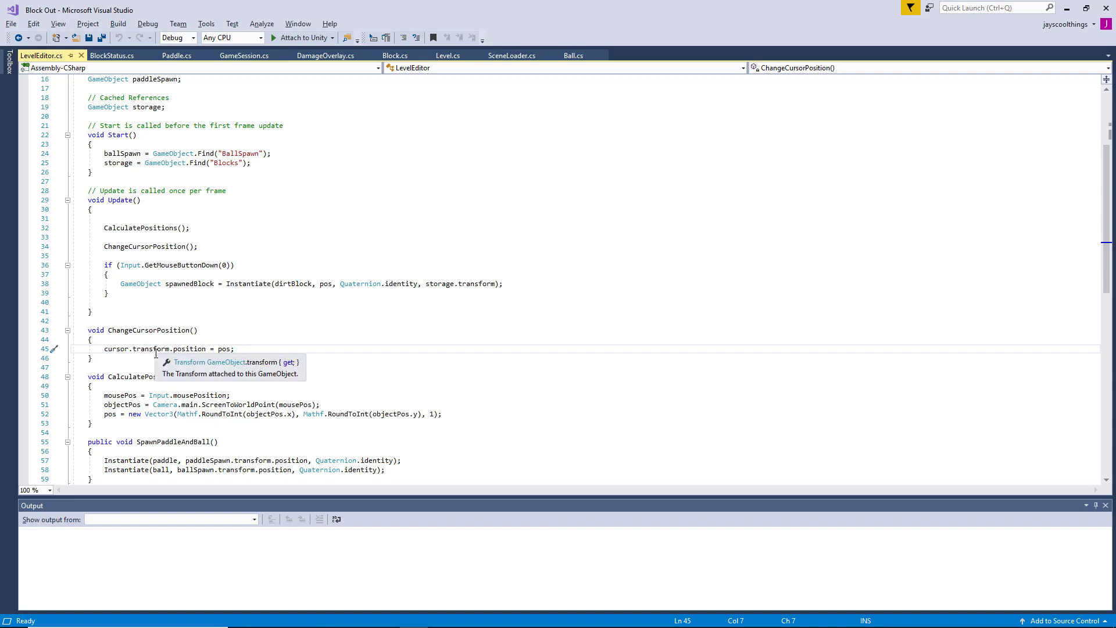
{"action": "mouse_move", "coordinate": [451, 285]}
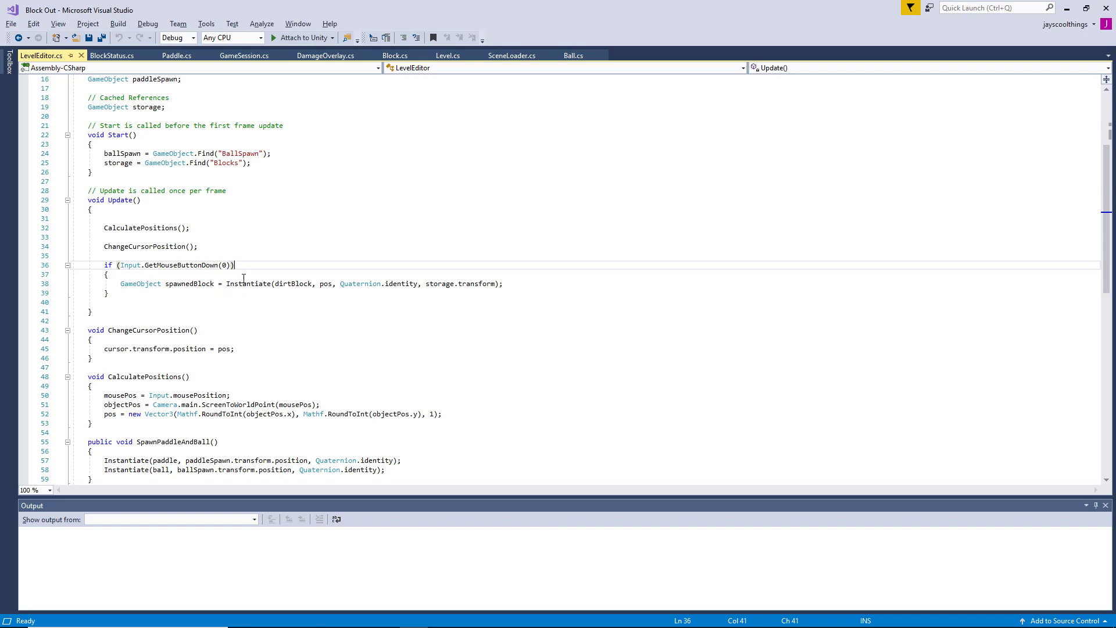
{"action": "mouse_move", "coordinate": [293, 284]}
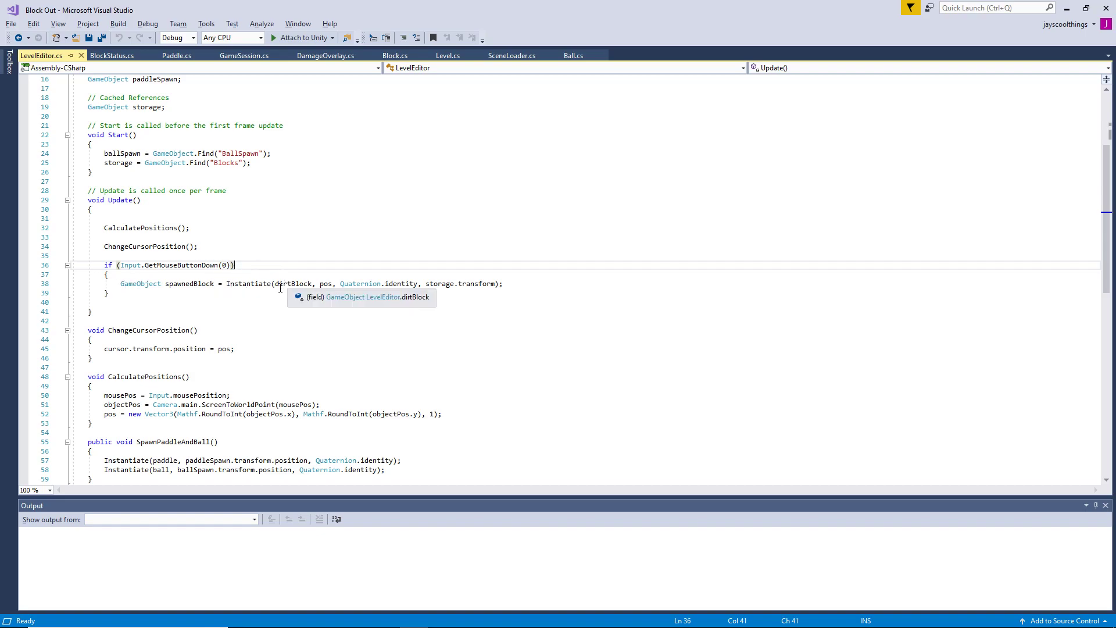
{"action": "mouse_move", "coordinate": [484, 248]}
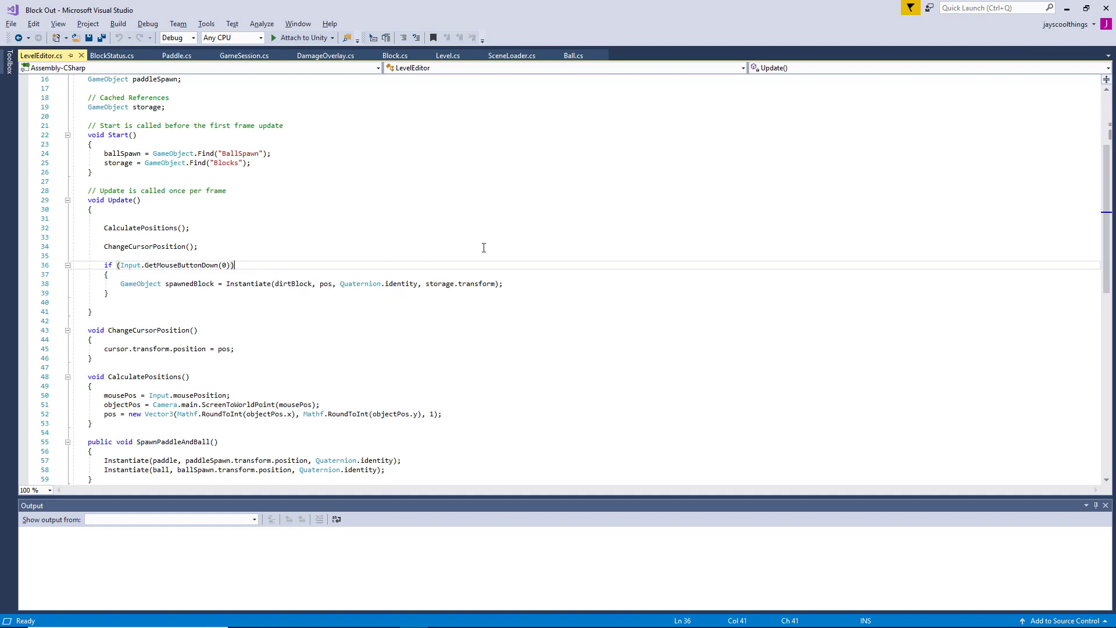
{"action": "double_click", "coordinate": [292, 284]}
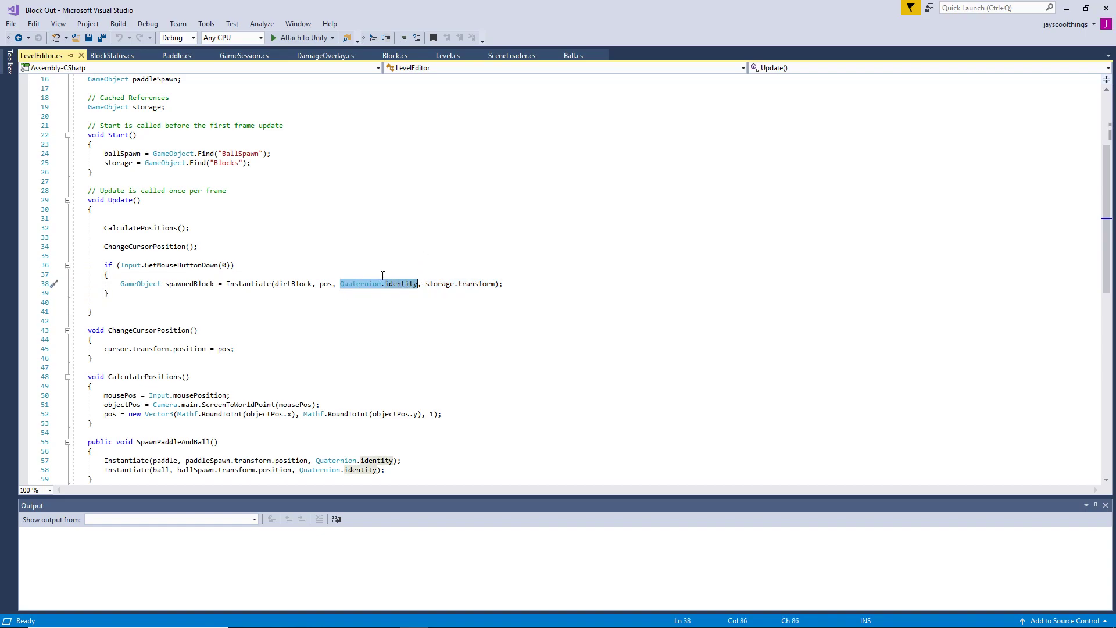
{"action": "mouse_move", "coordinate": [411, 291]}
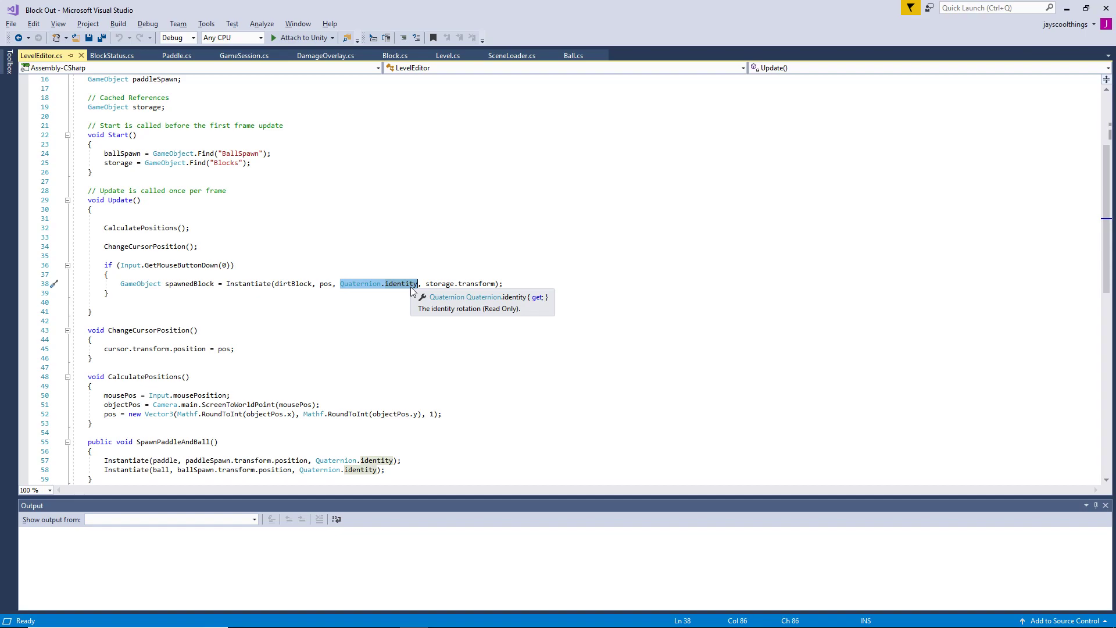
{"action": "mouse_move", "coordinate": [401, 299]}
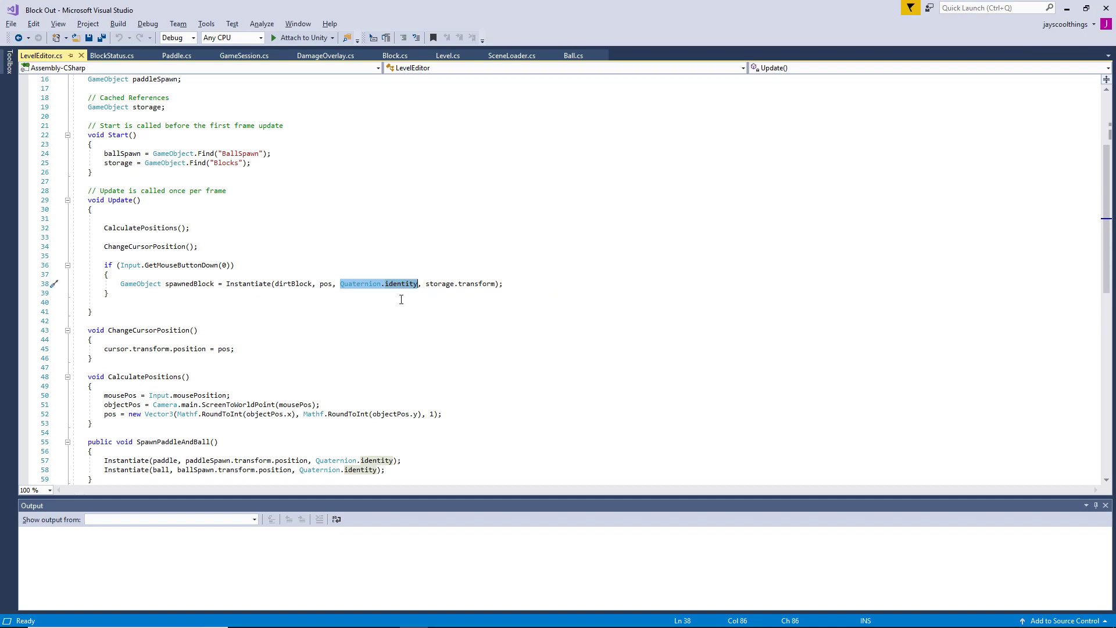
{"action": "mouse_move", "coordinate": [408, 324]}
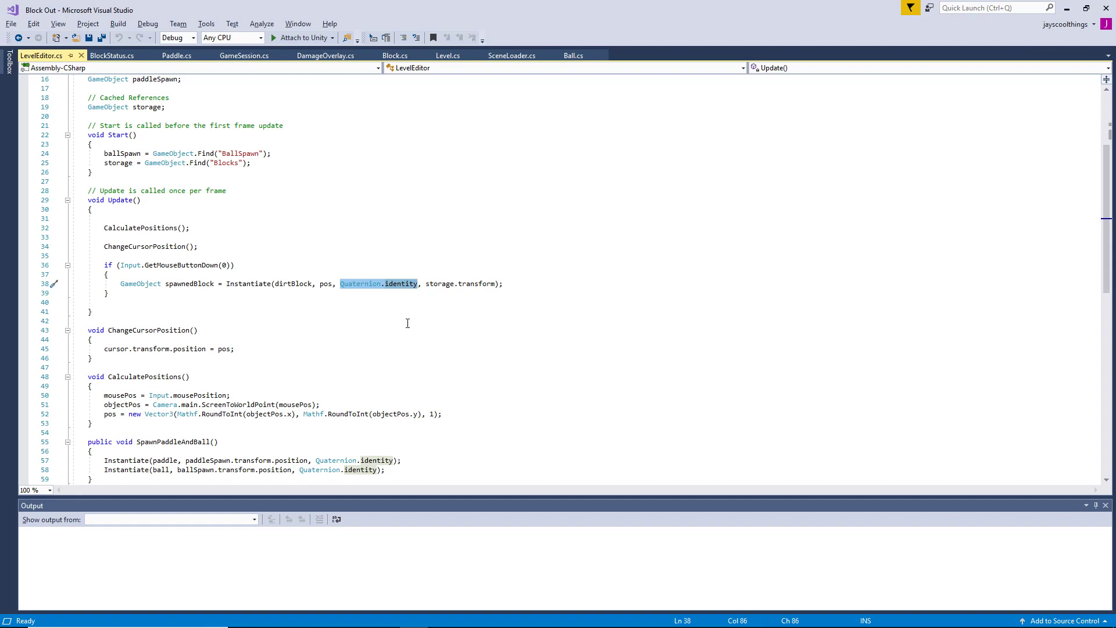
{"action": "mouse_move", "coordinate": [377, 293]}
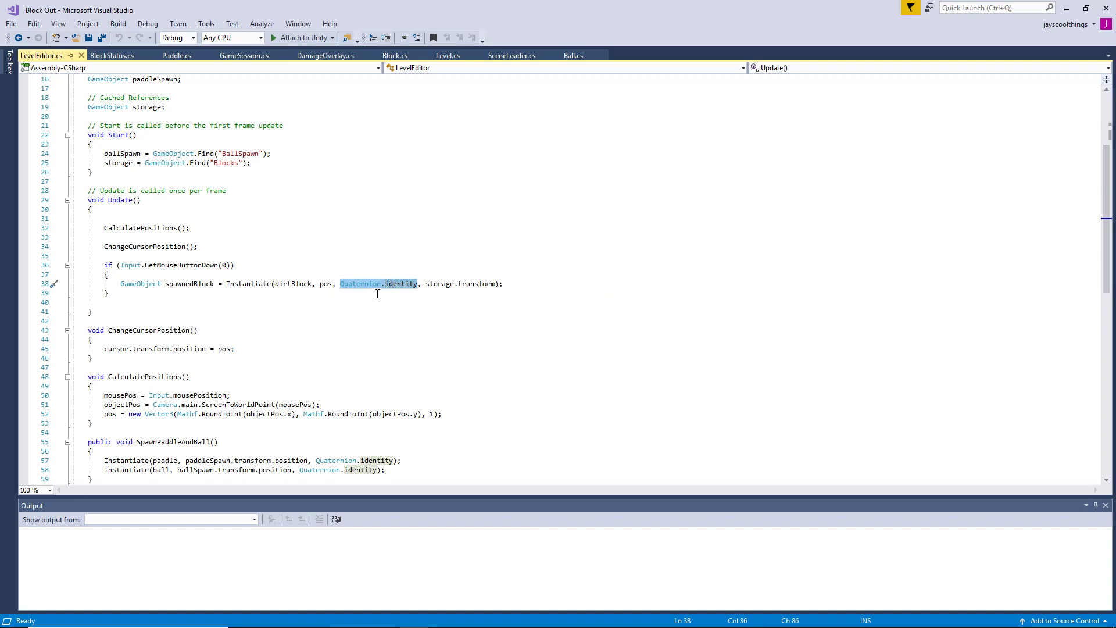
{"action": "mouse_move", "coordinate": [432, 283]}
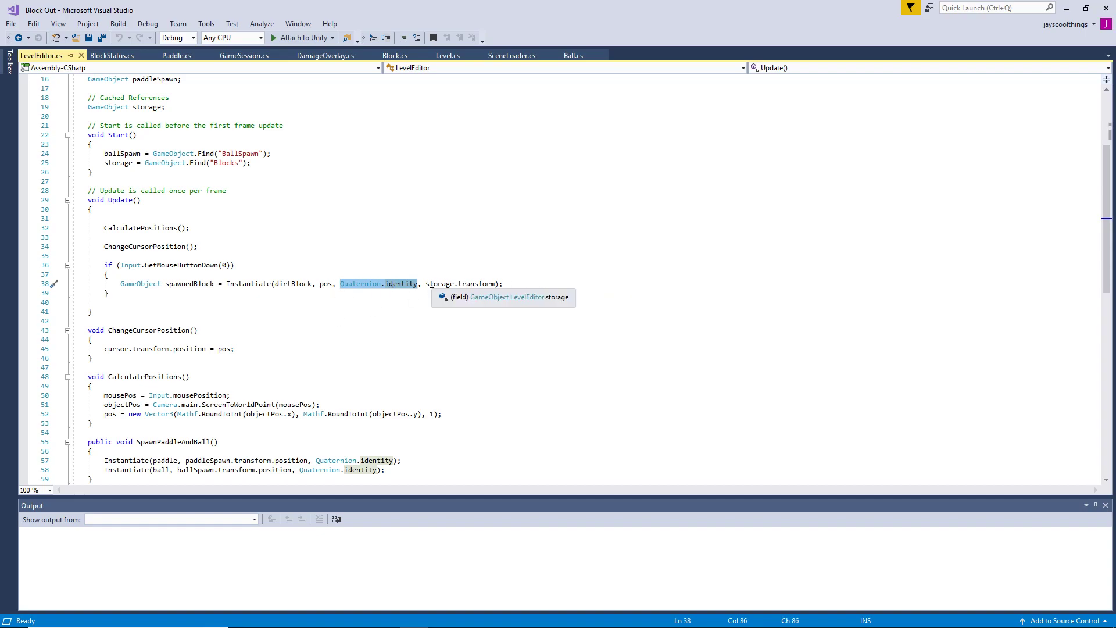
{"action": "mouse_move", "coordinate": [392, 292]}
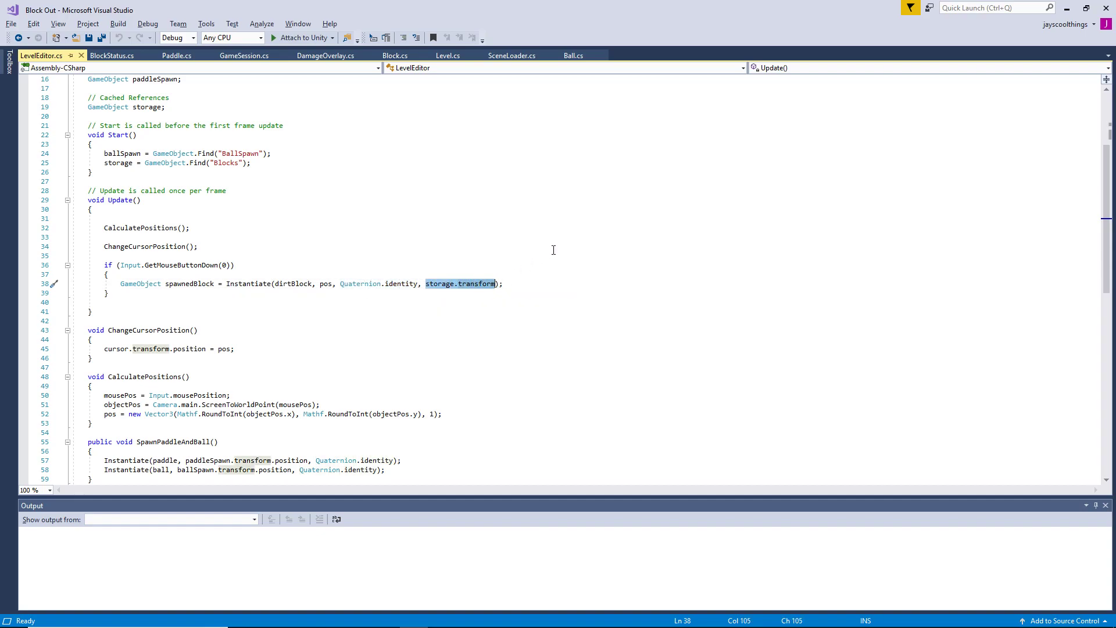
{"action": "left_click", "coordinate": [543, 251]}
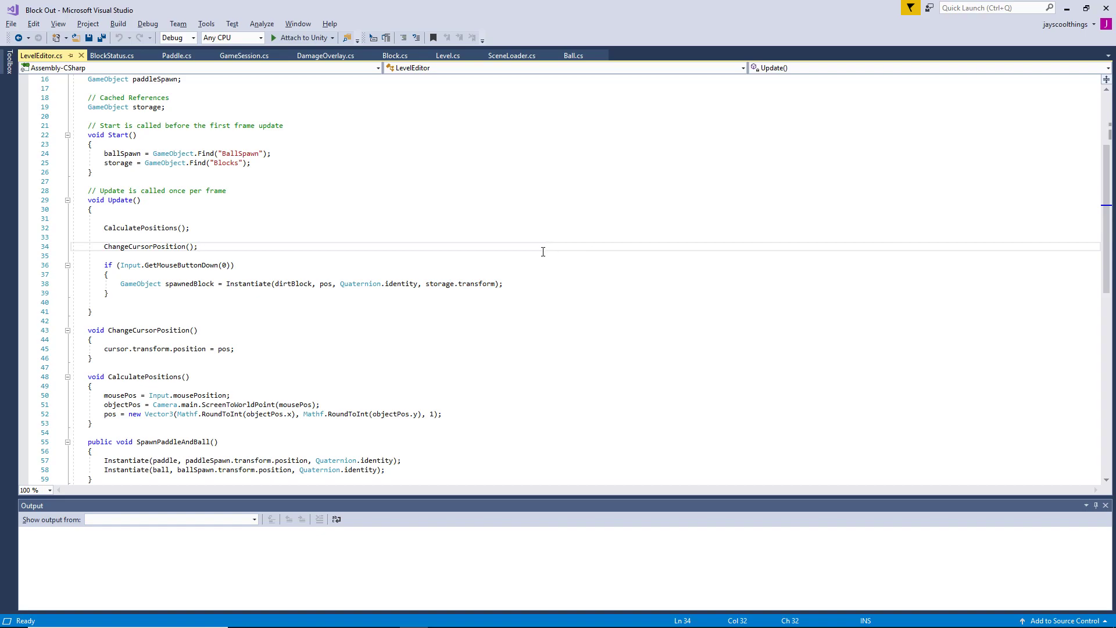
{"action": "left_click", "coordinate": [197, 246]}
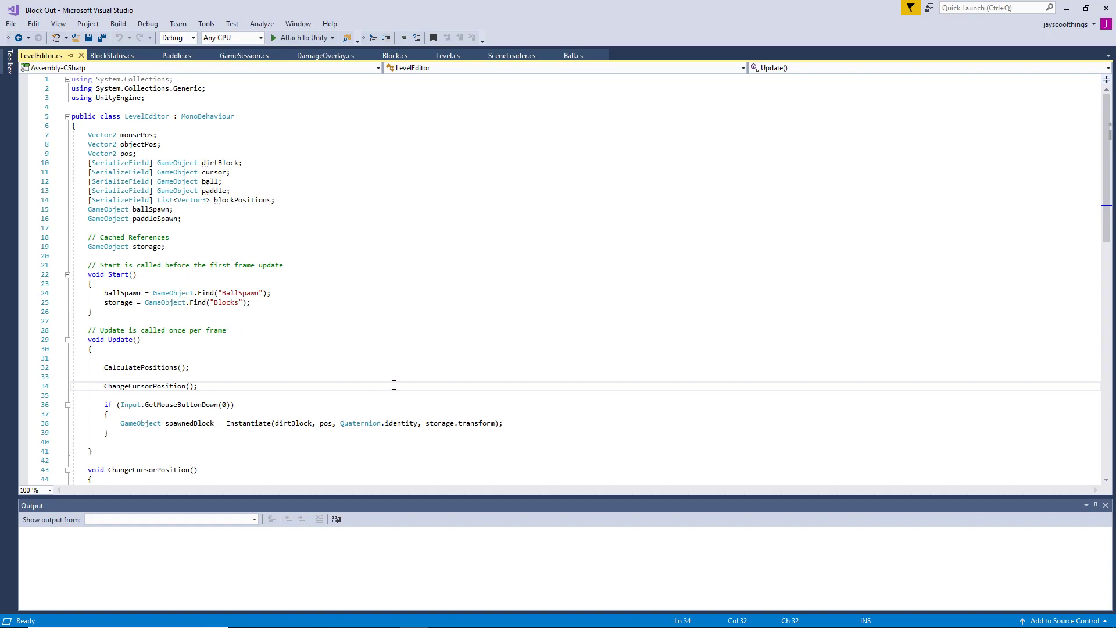
{"action": "key", "text": "alt+tab"}
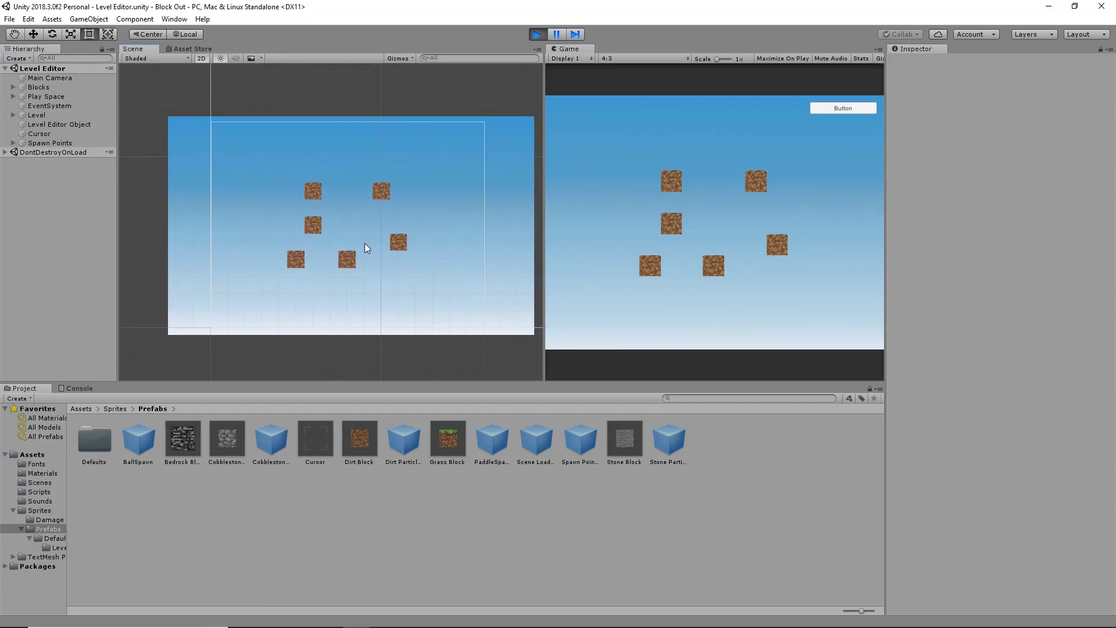
{"action": "mouse_move", "coordinate": [362, 257]}
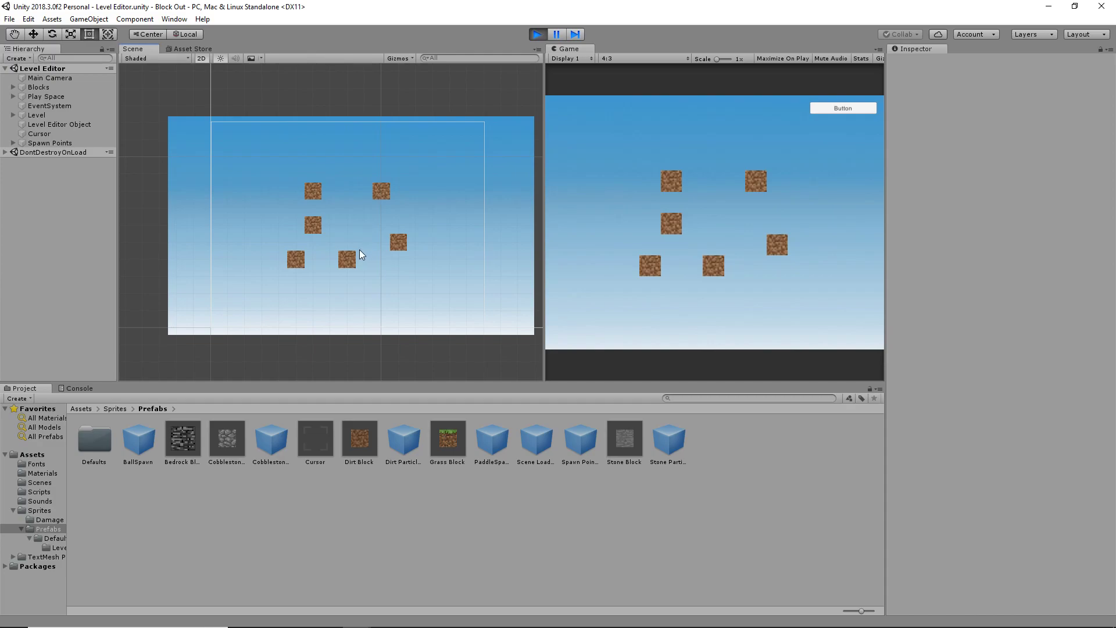
{"action": "mouse_move", "coordinate": [427, 216]}
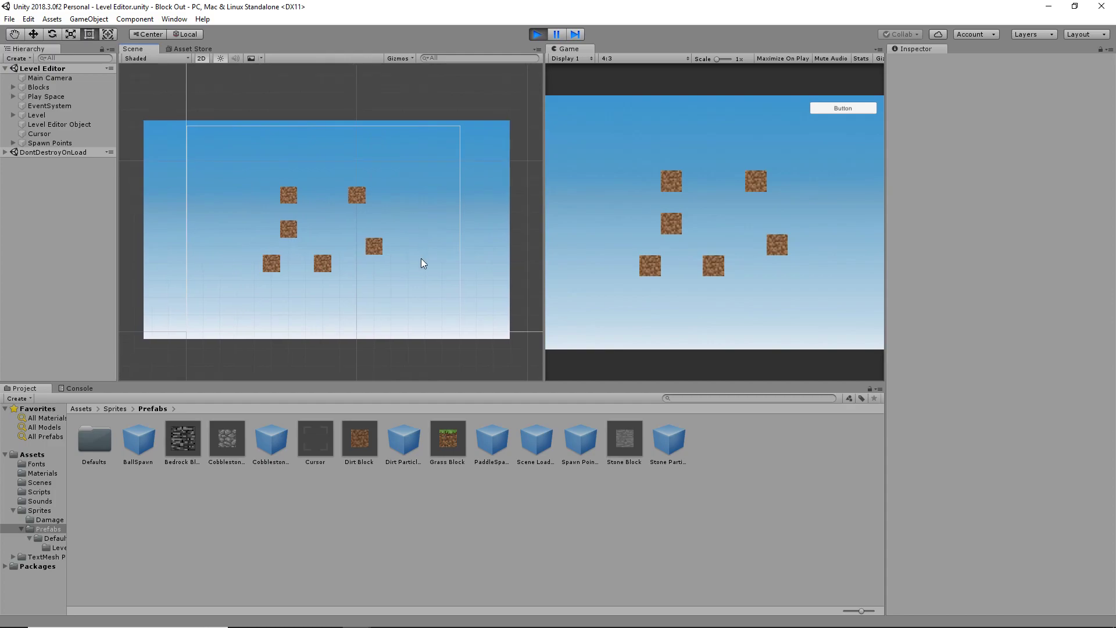
{"action": "mouse_move", "coordinate": [408, 305]}
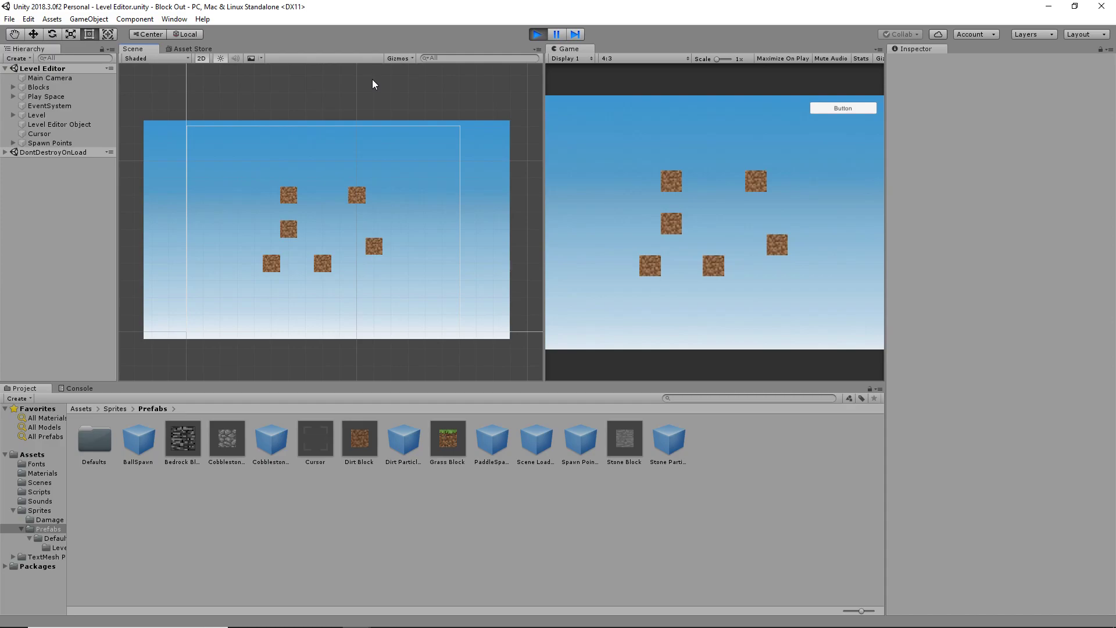
{"action": "mouse_move", "coordinate": [413, 28]}
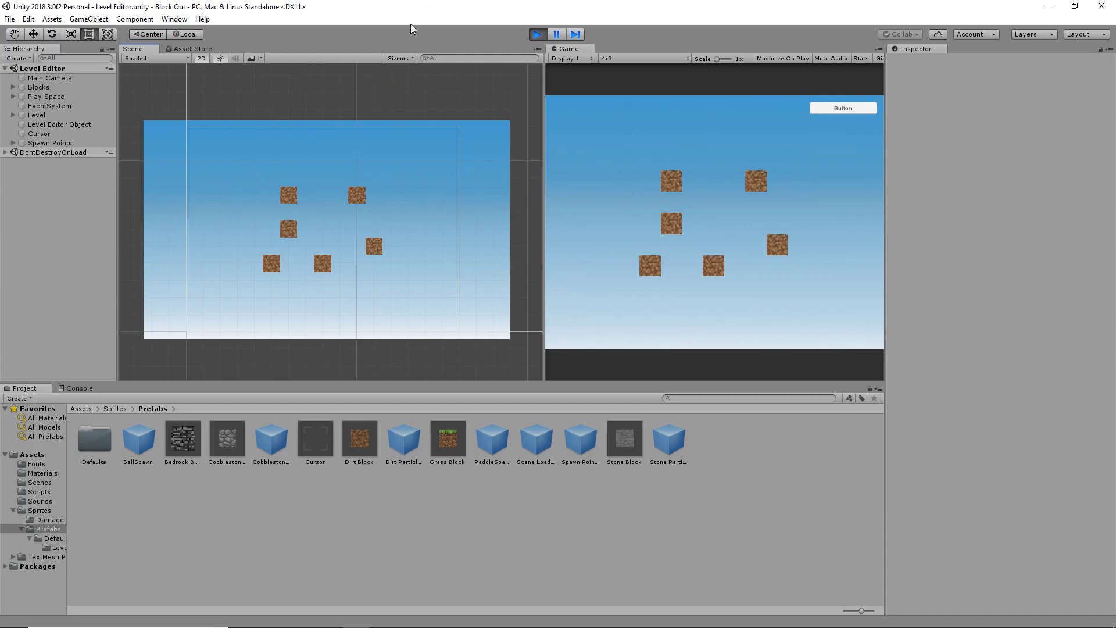
{"action": "mouse_move", "coordinate": [287, 220]}
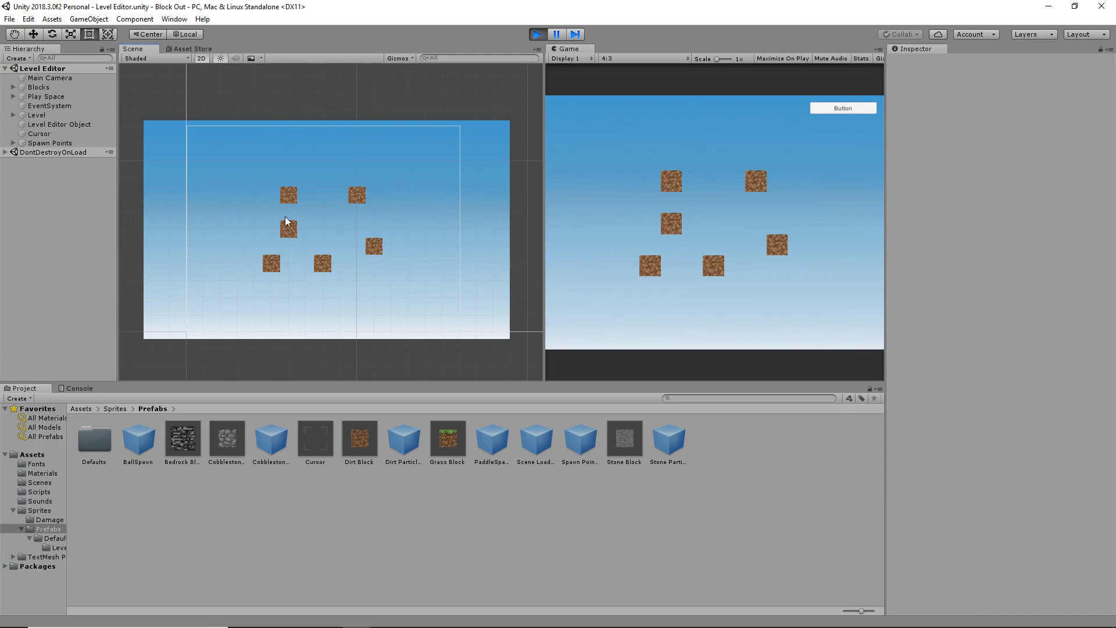